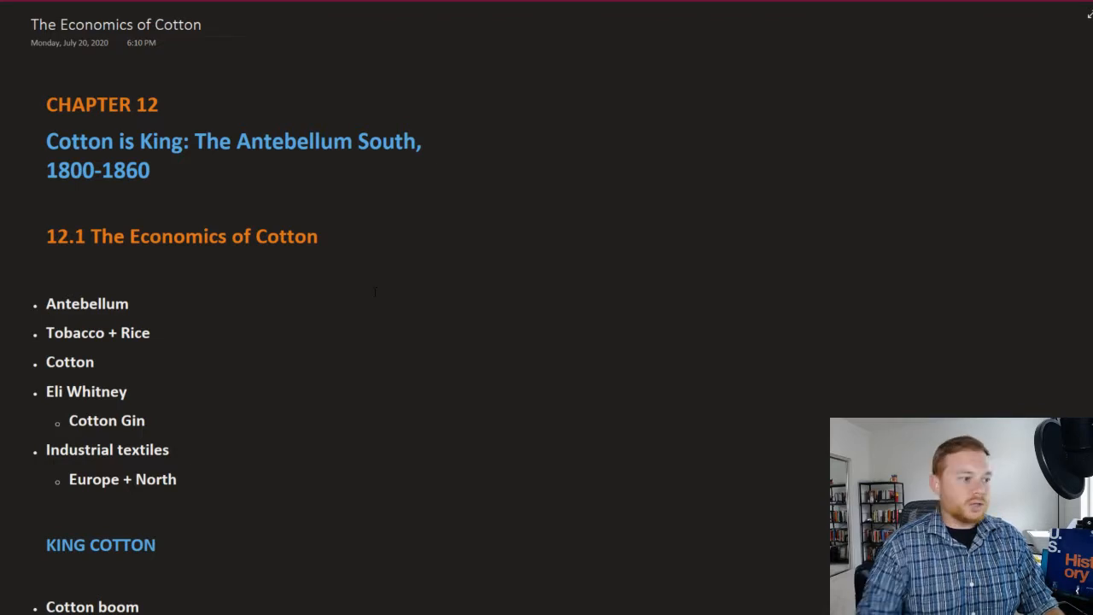
Underline Antebellum, gloss it 'before the Civil War', and mark 1860 'Civil War starts'.
drag(231, 161, 346, 159)
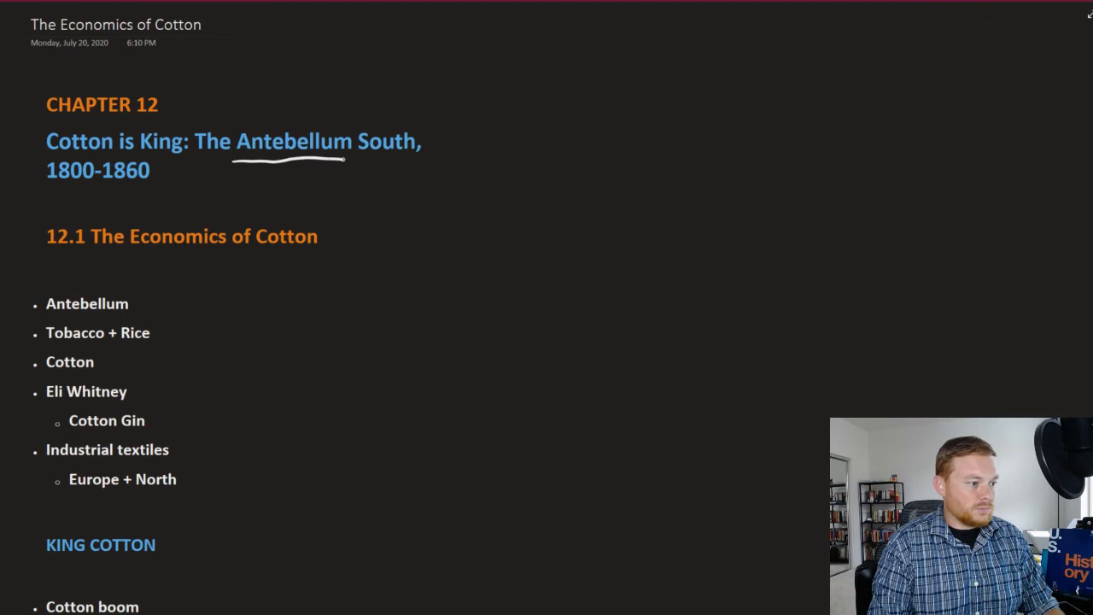
drag(312, 103, 364, 73)
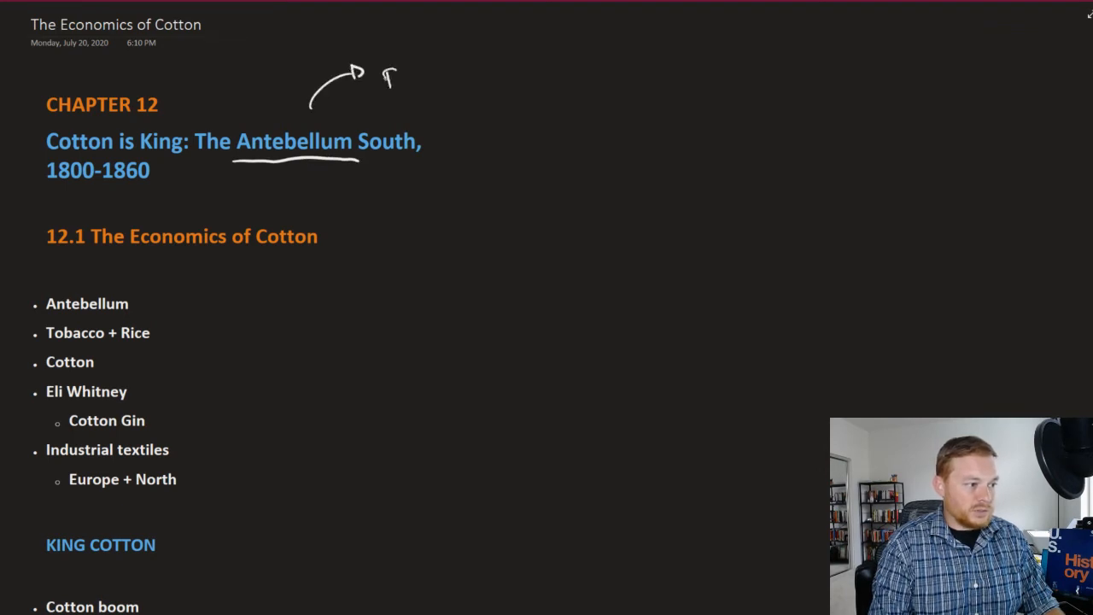
text(BEFOR)
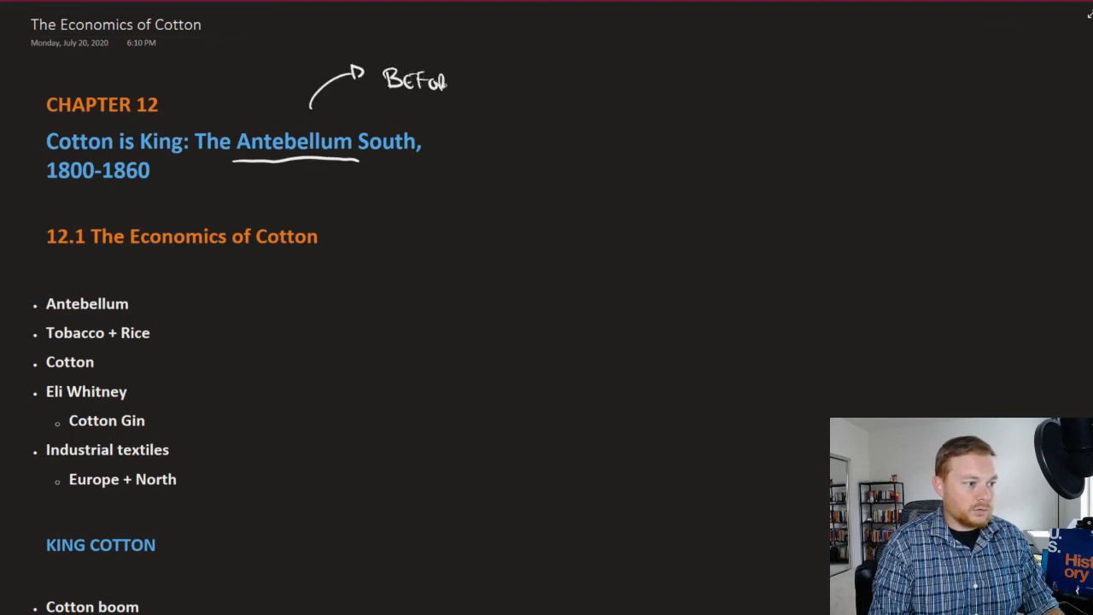
text(THE CIVIL WAR)
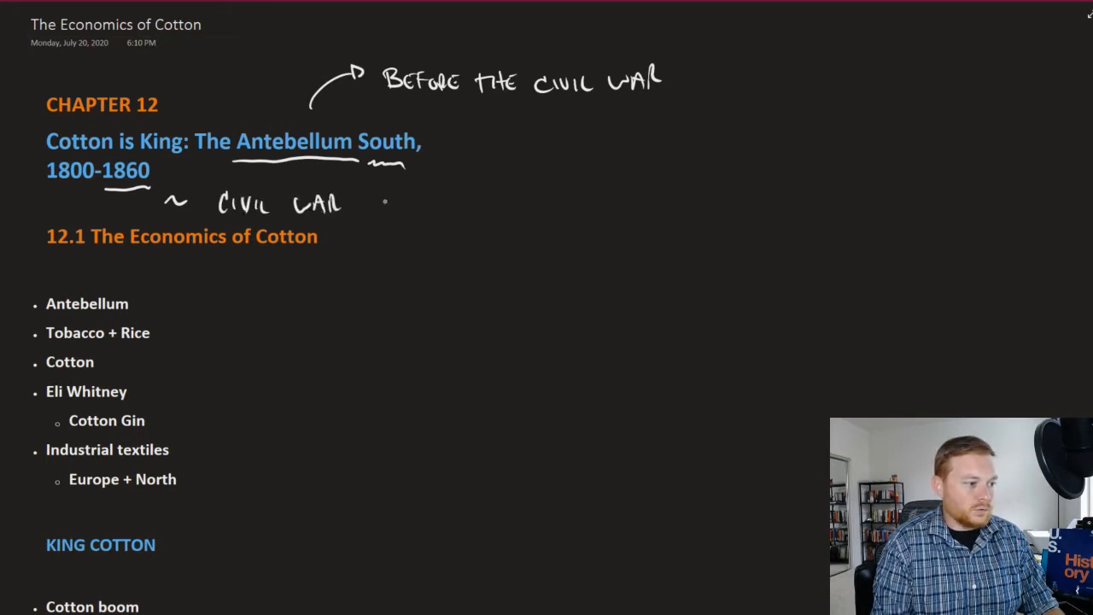
text(STARTS)
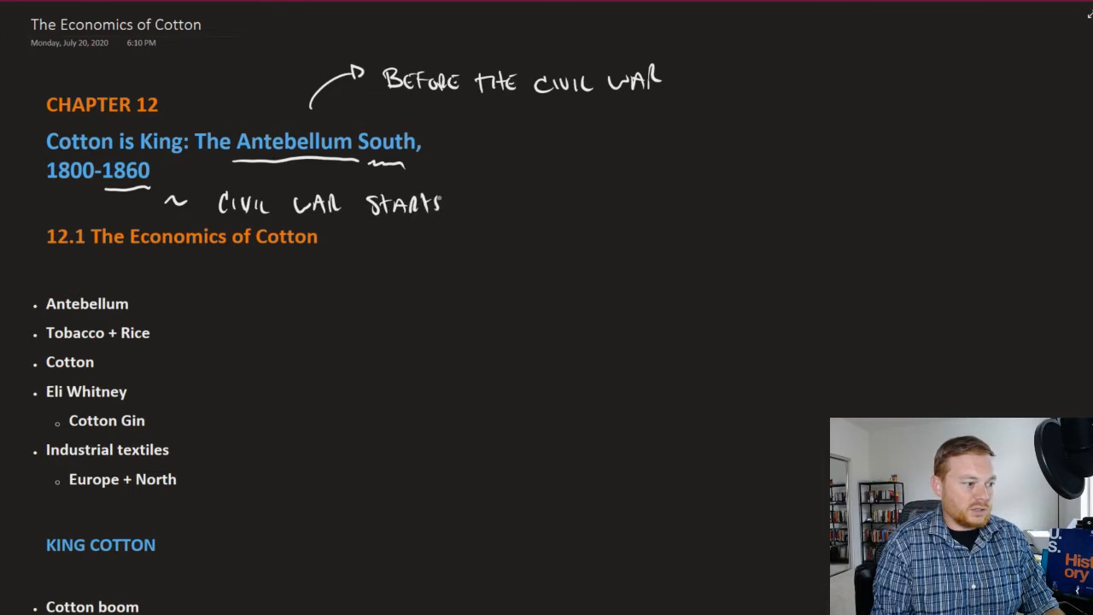
scroll(down, 3)
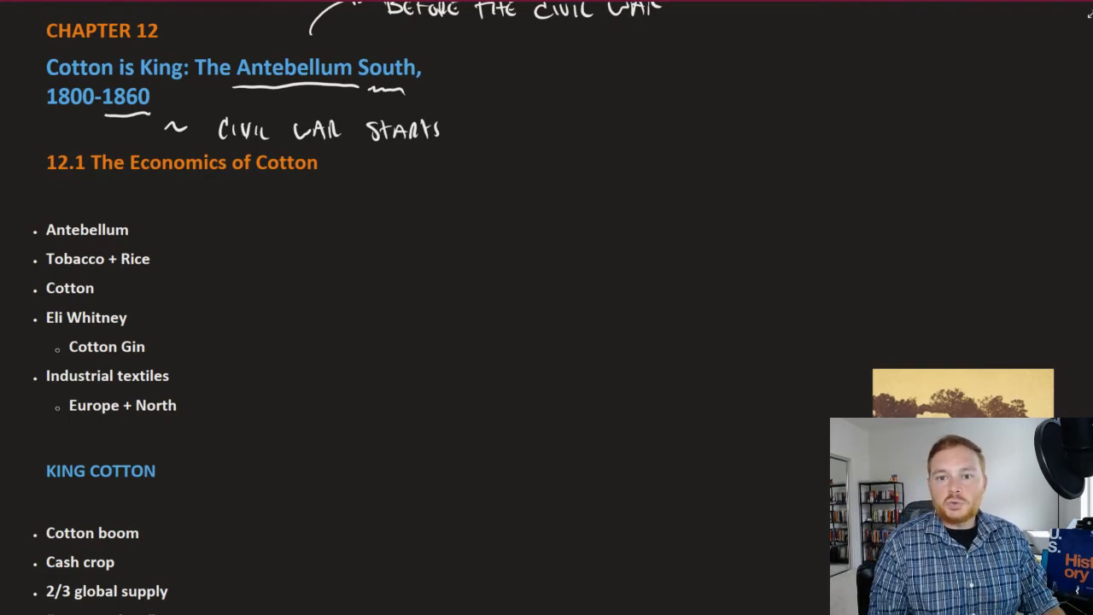
Ink '= African slavery' beside Tobacco + Rice.
scroll(down, 3)
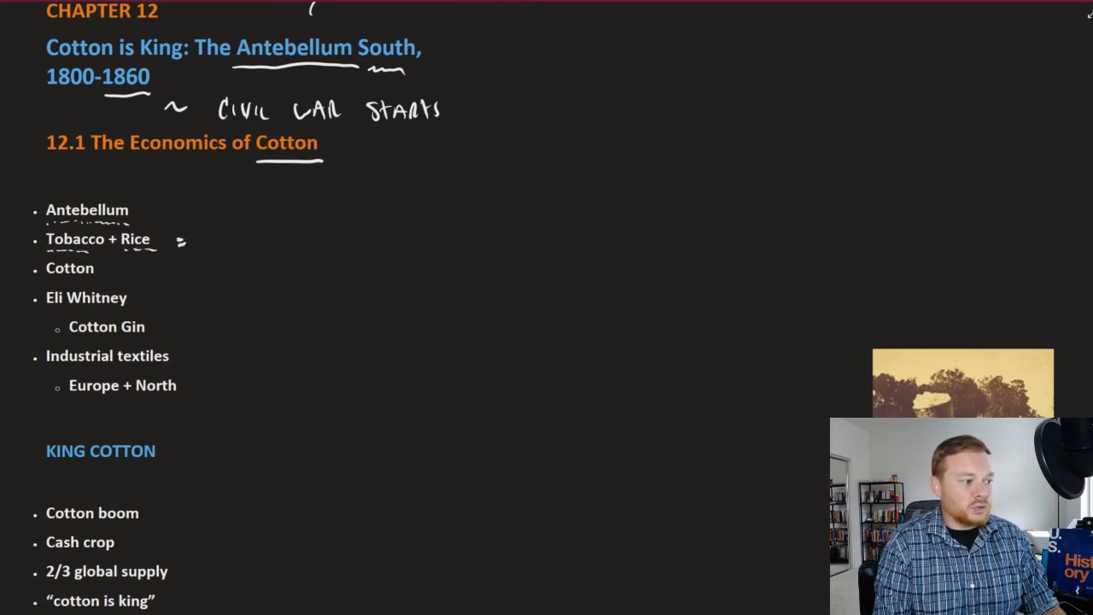
text(AFRICAN SC)
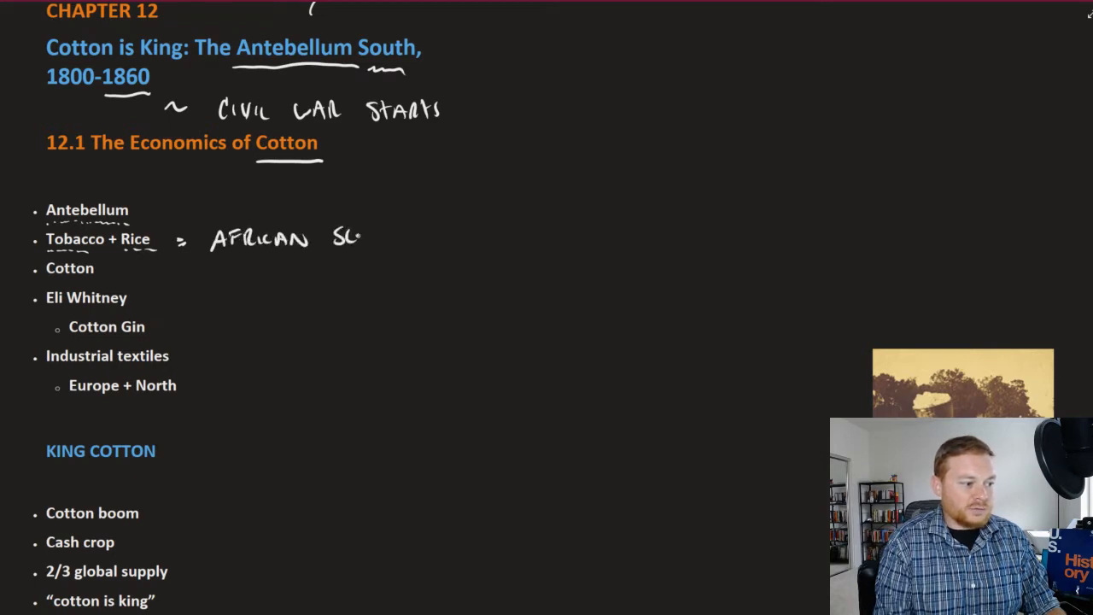
text(SLAVERY)
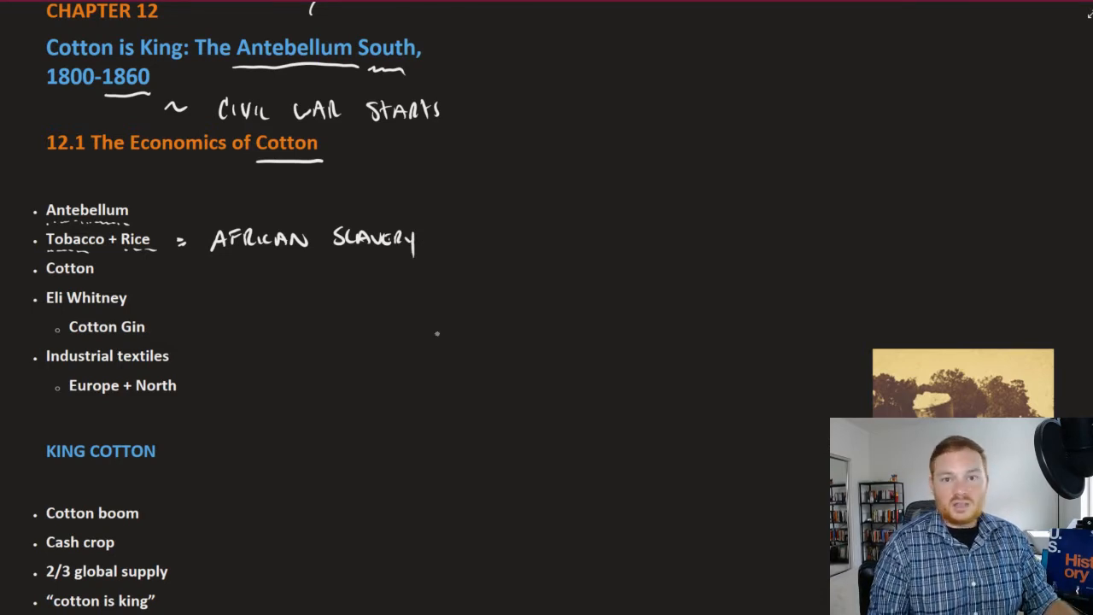
mouse_move(680, 167)
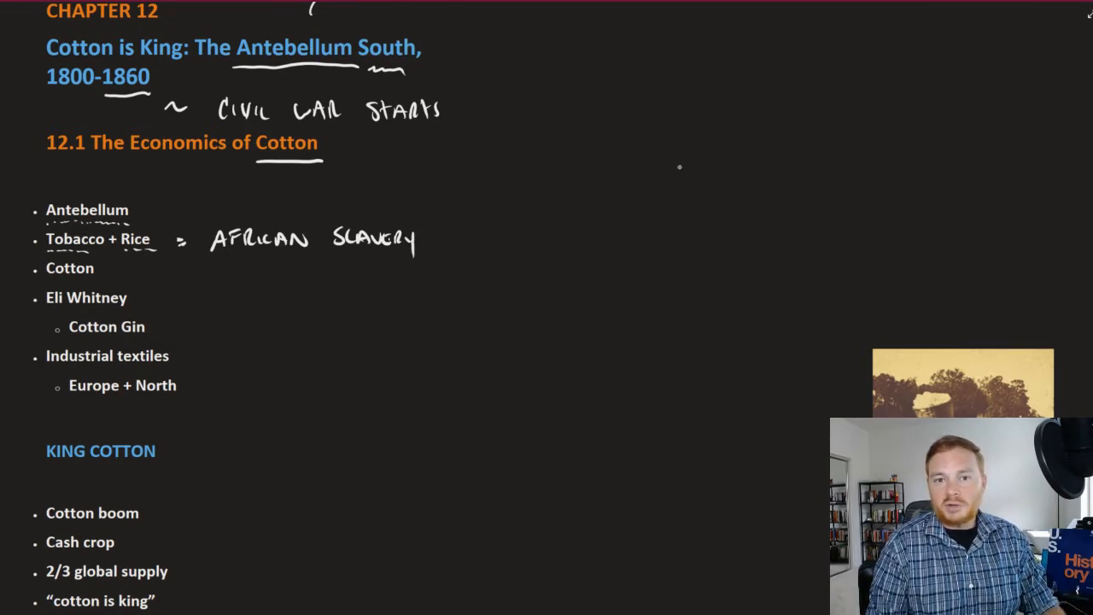
mouse_move(643, 169)
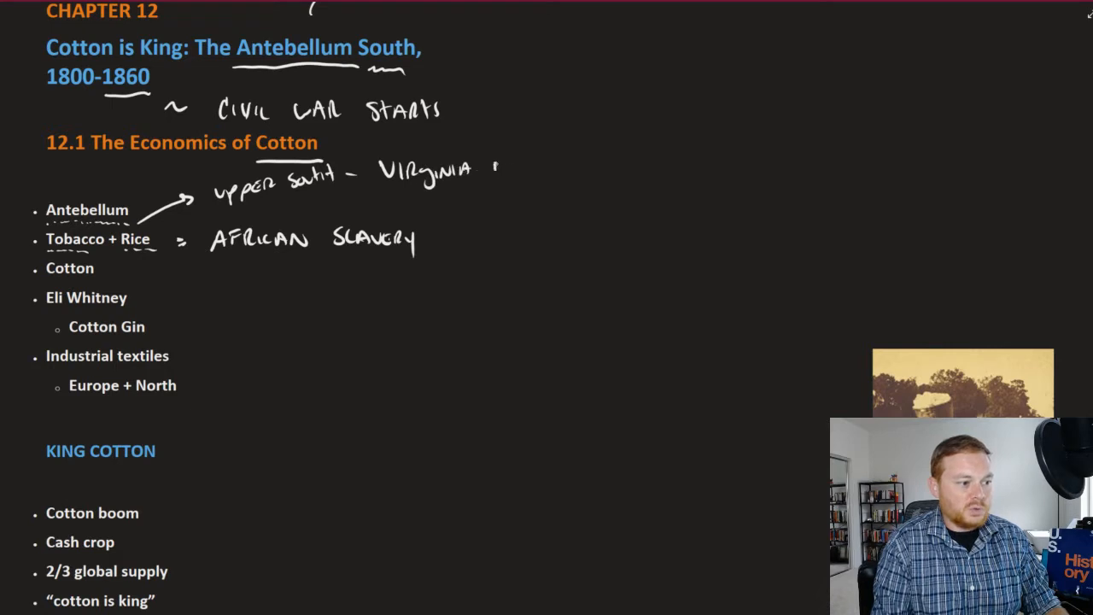
Add arrowed notes: upper South – Virginia + Maryland, low country – South Carolina + Georgia.
text(+ MARYLAND)
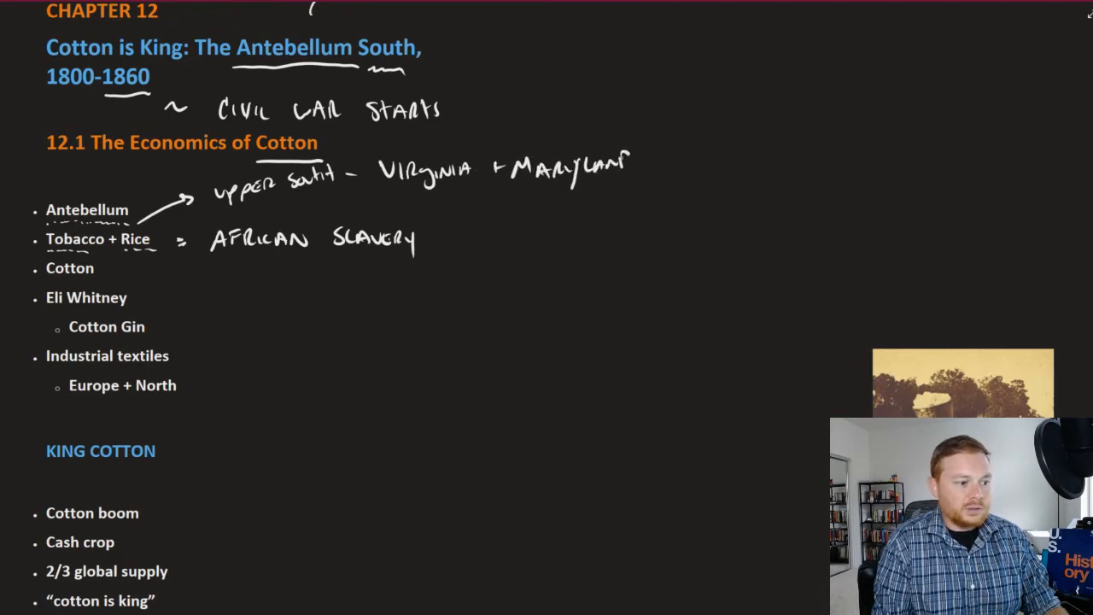
drag(162, 264, 192, 256)
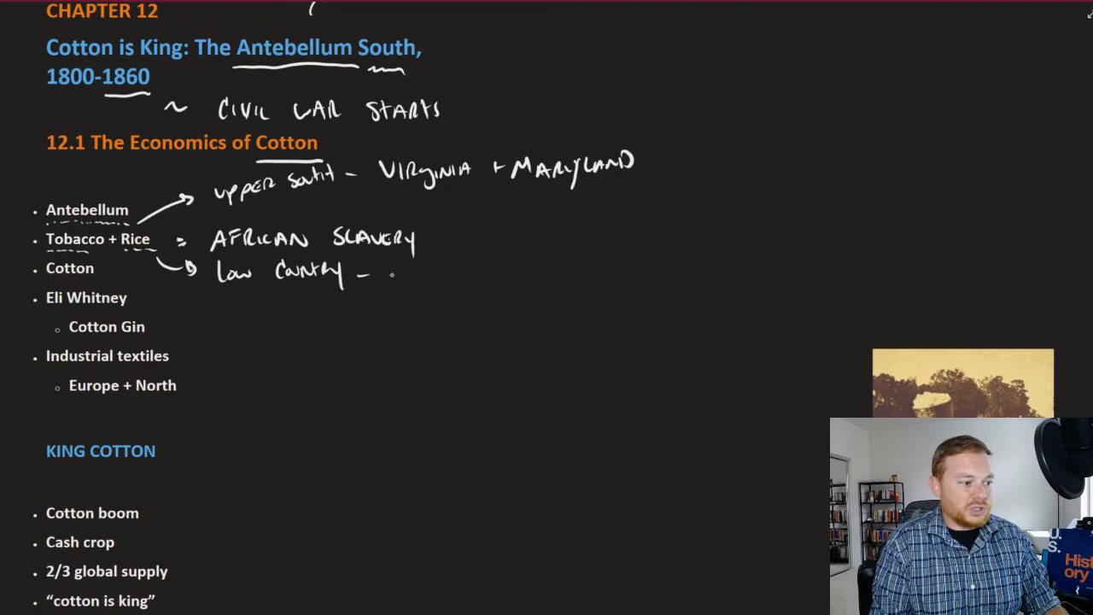
text(South Carolina + Georgia)
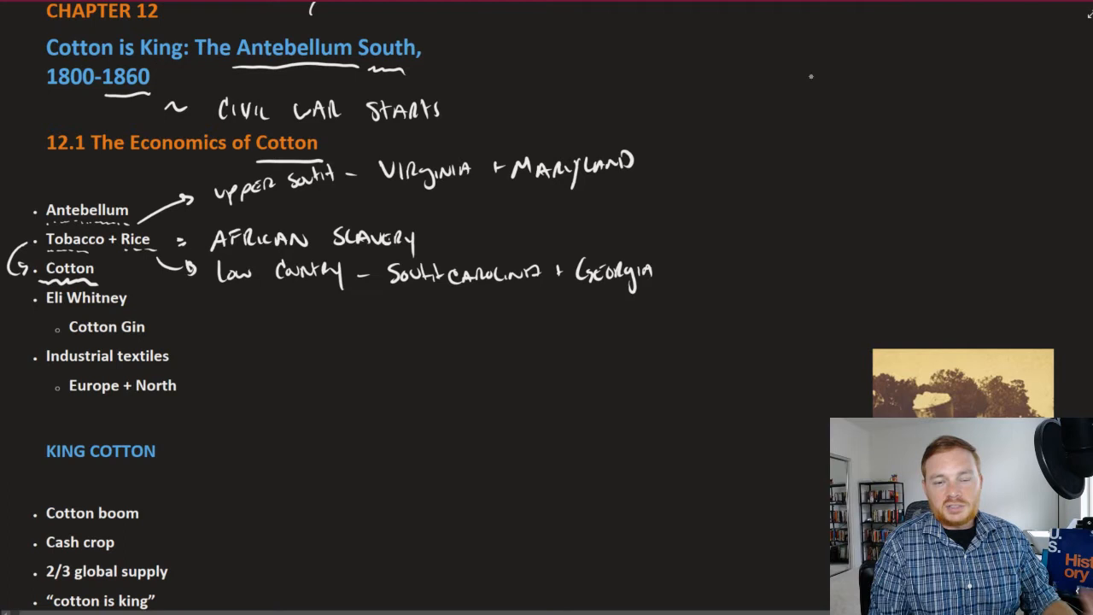
mouse_move(822, 84)
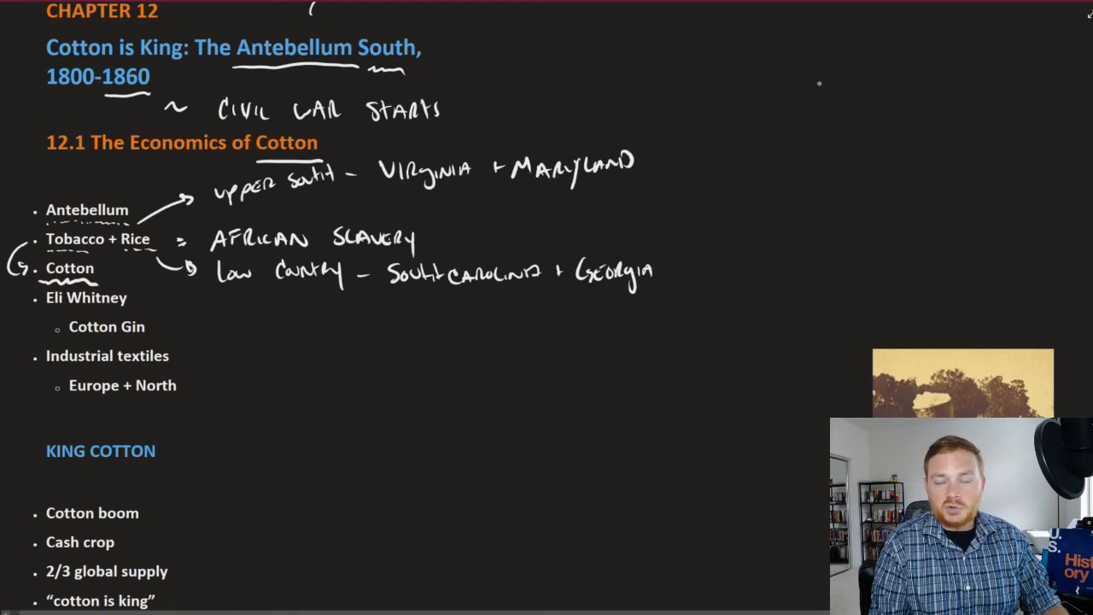
mouse_move(824, 73)
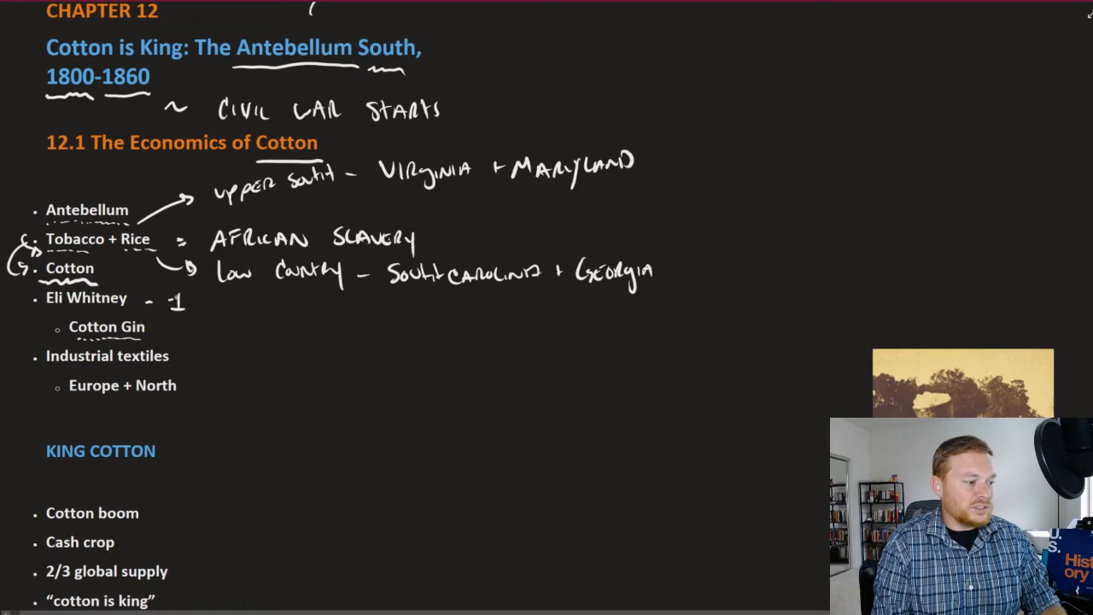
Handwrite 'inventor of the cotton gin' beside Eli Whitney.
text(INVEN)
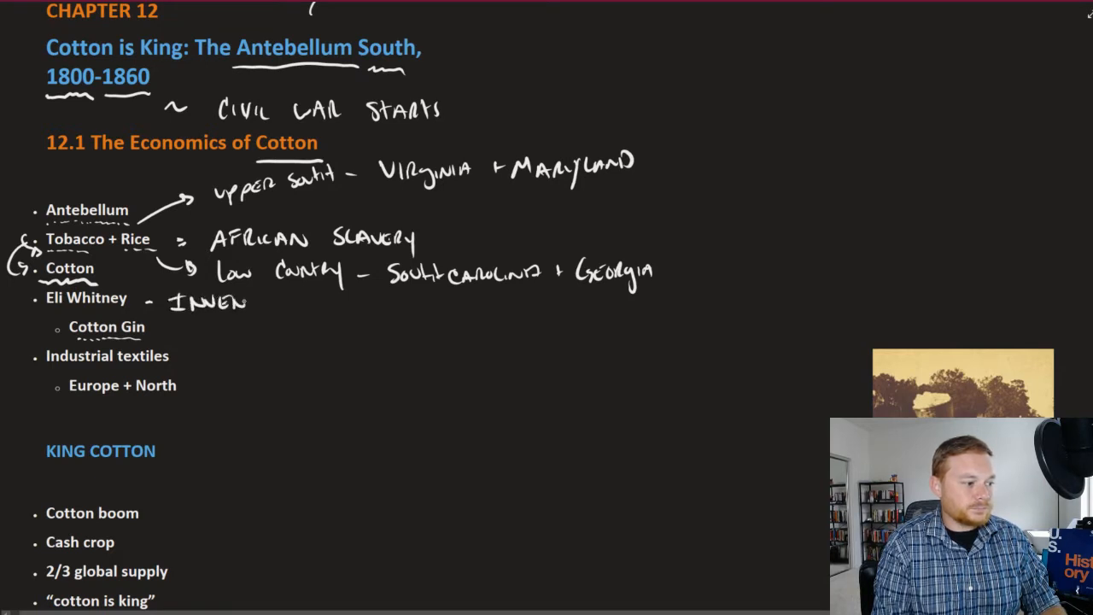
text(INVENTOR of)
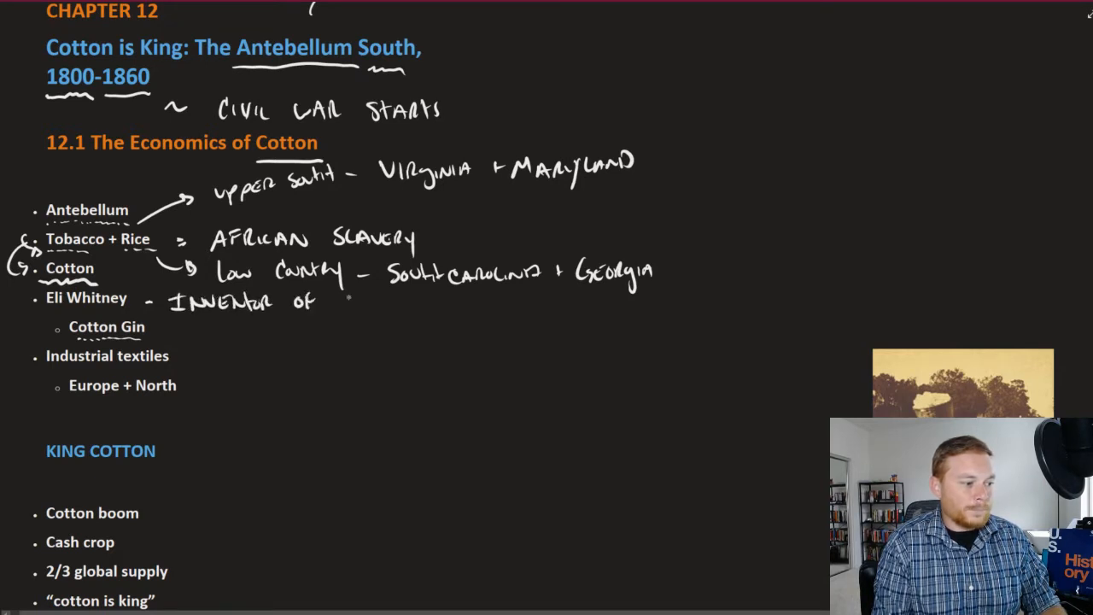
text(the Co)
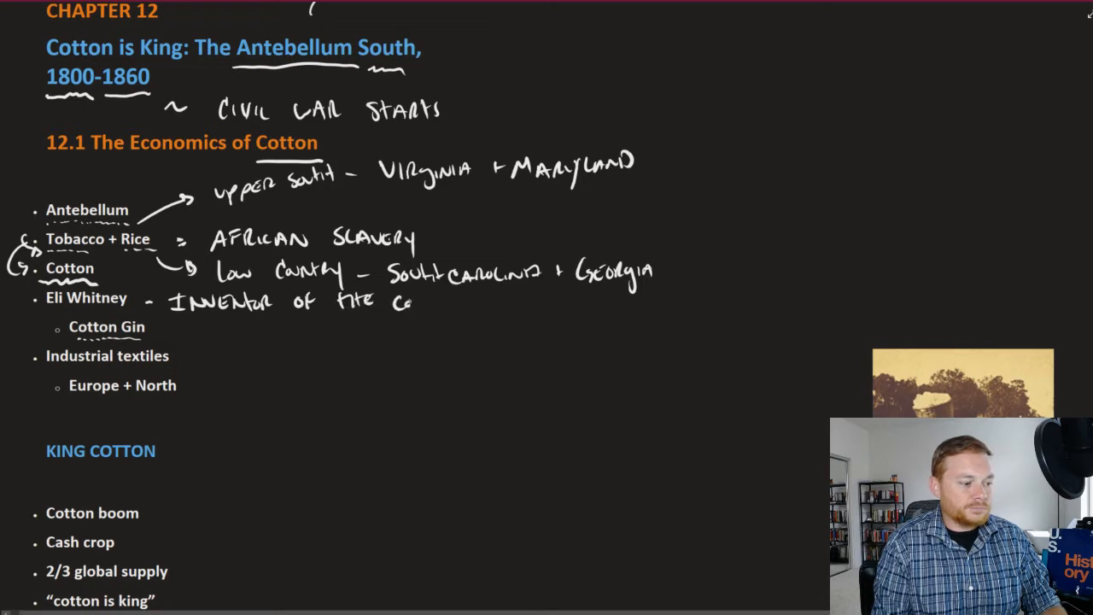
text(Cotton Gin)
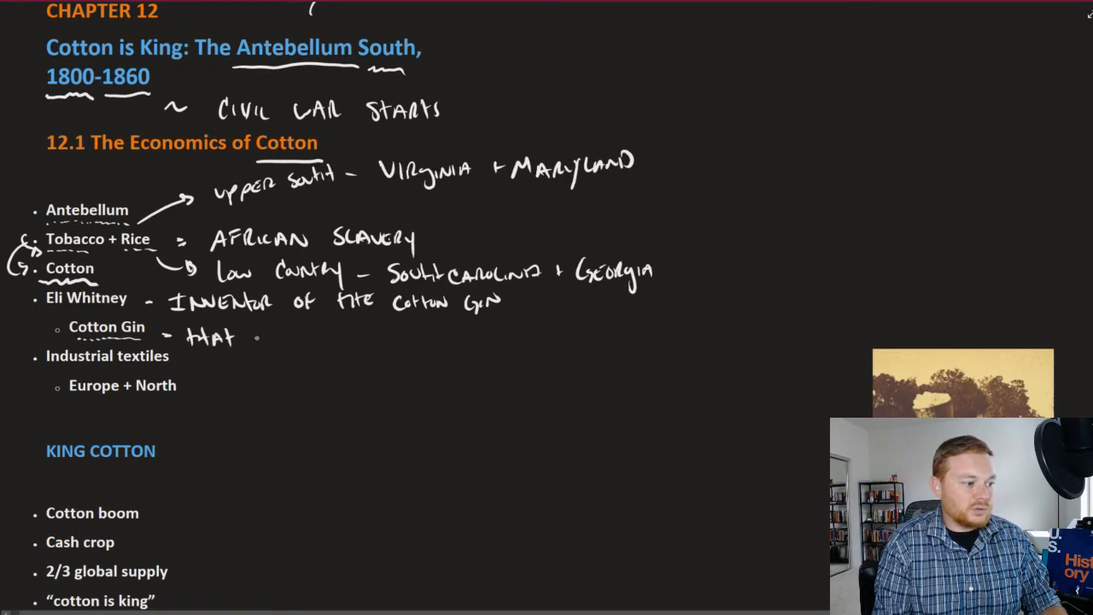
Add 'that removed cotton seeds 50x faster' to the note.
text(Remove)
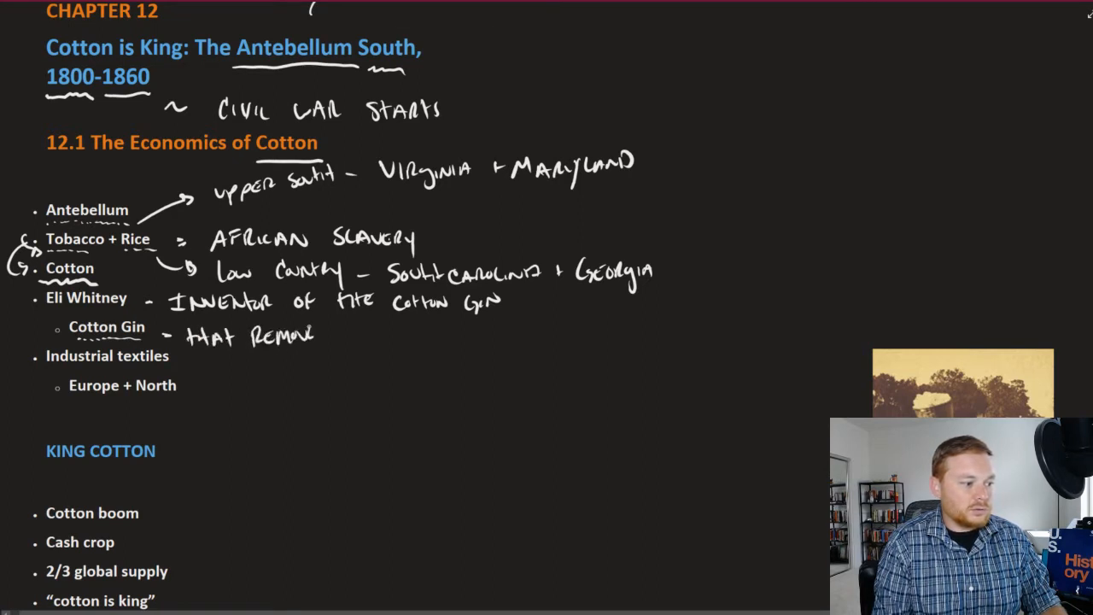
text(Cot)
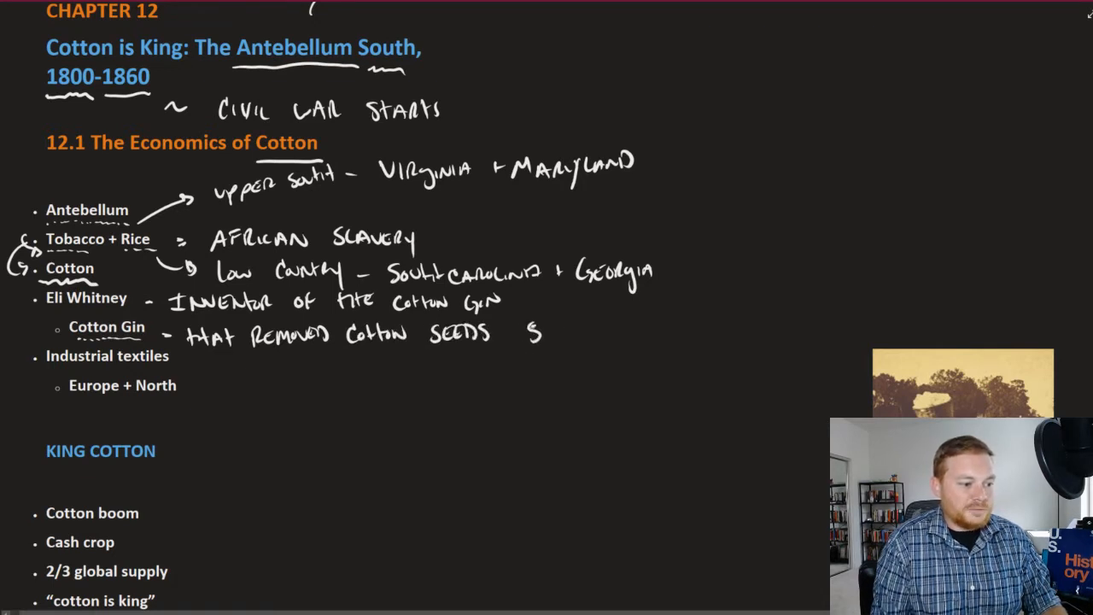
text(50x Fa)
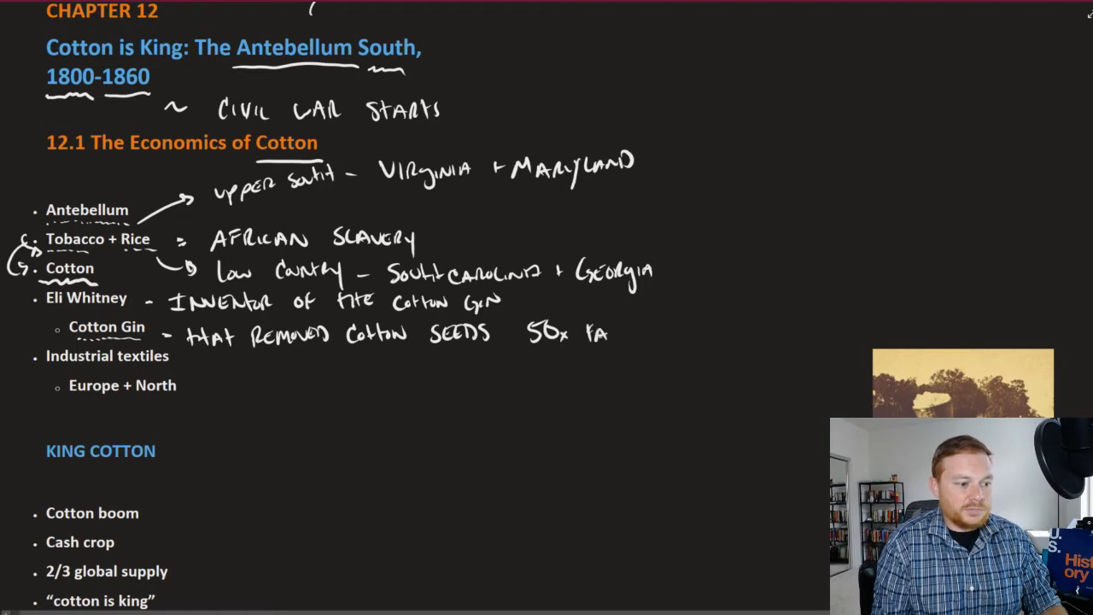
text(FASTER)
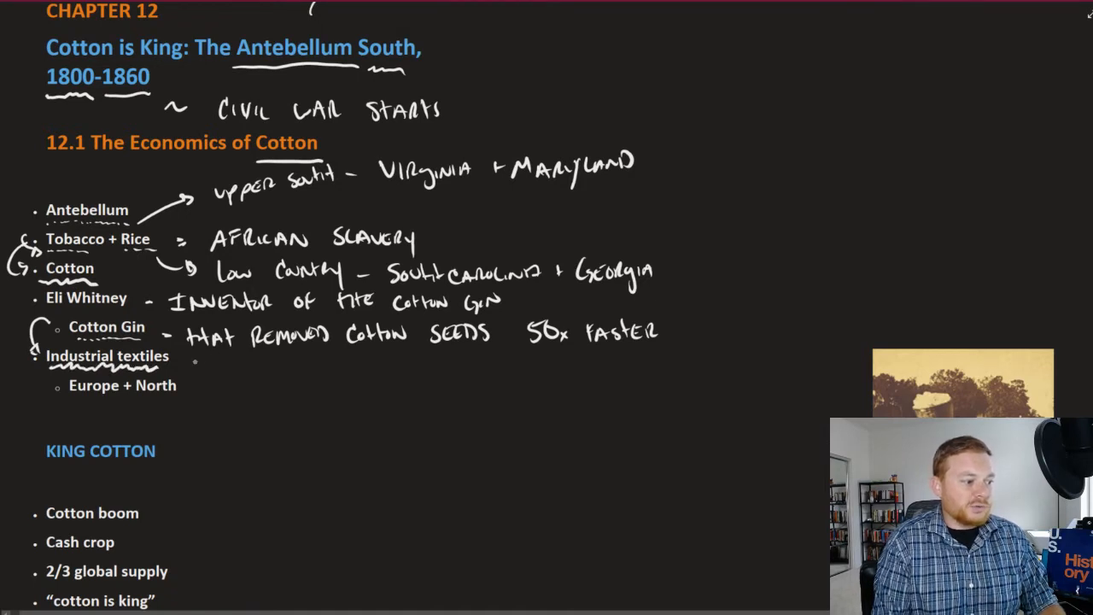
Handwrite 'steam engine' and 'Great Britain to U.S.' on the textiles notes.
text(Ste)
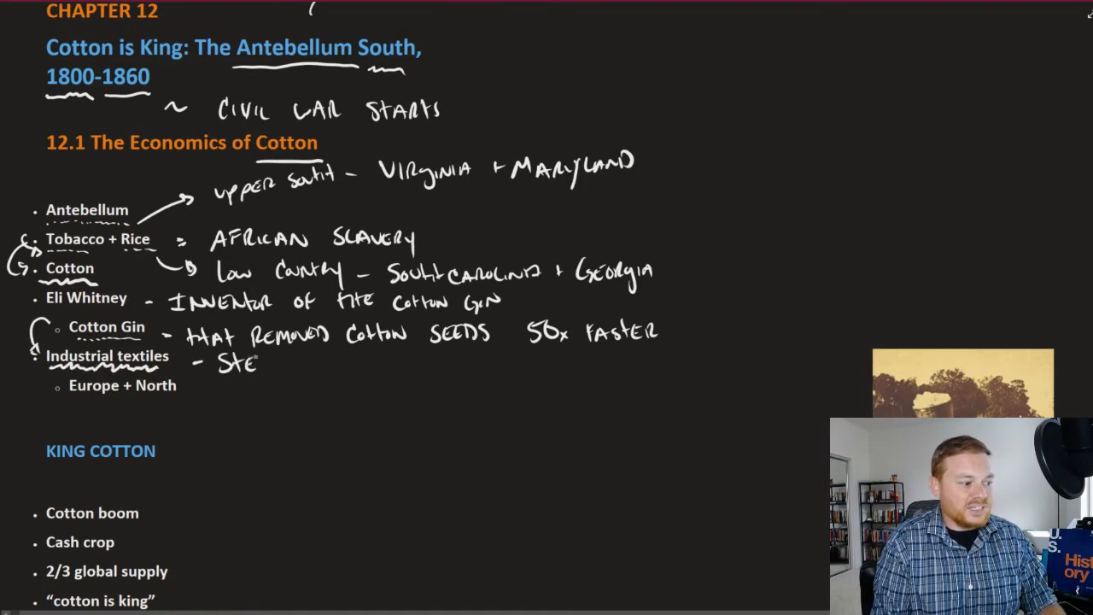
text(STEAM ENGINE)
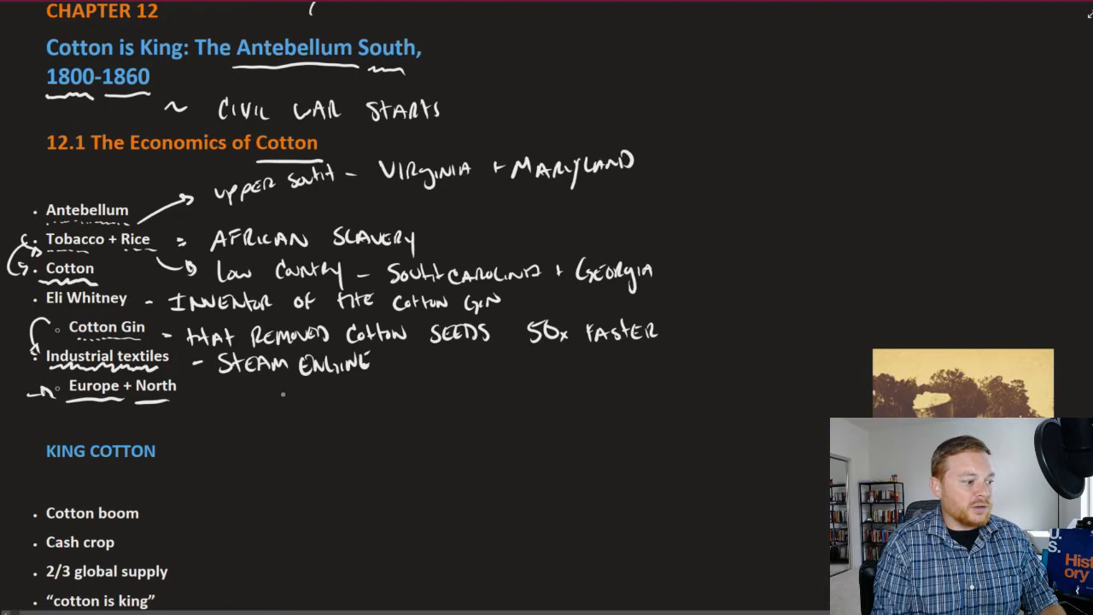
text(Cx)
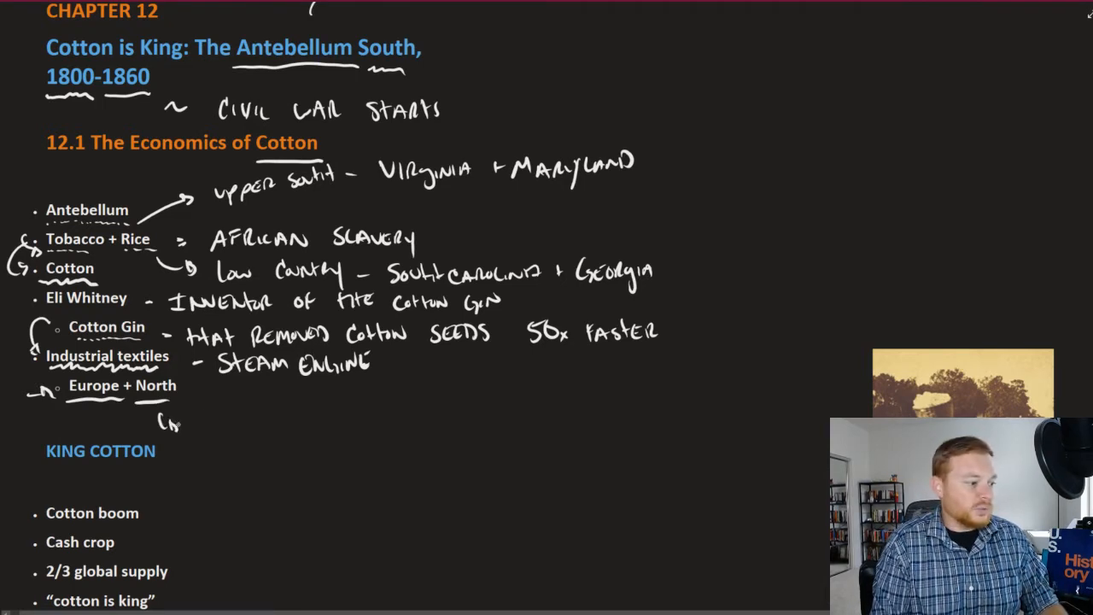
text(U.S.)
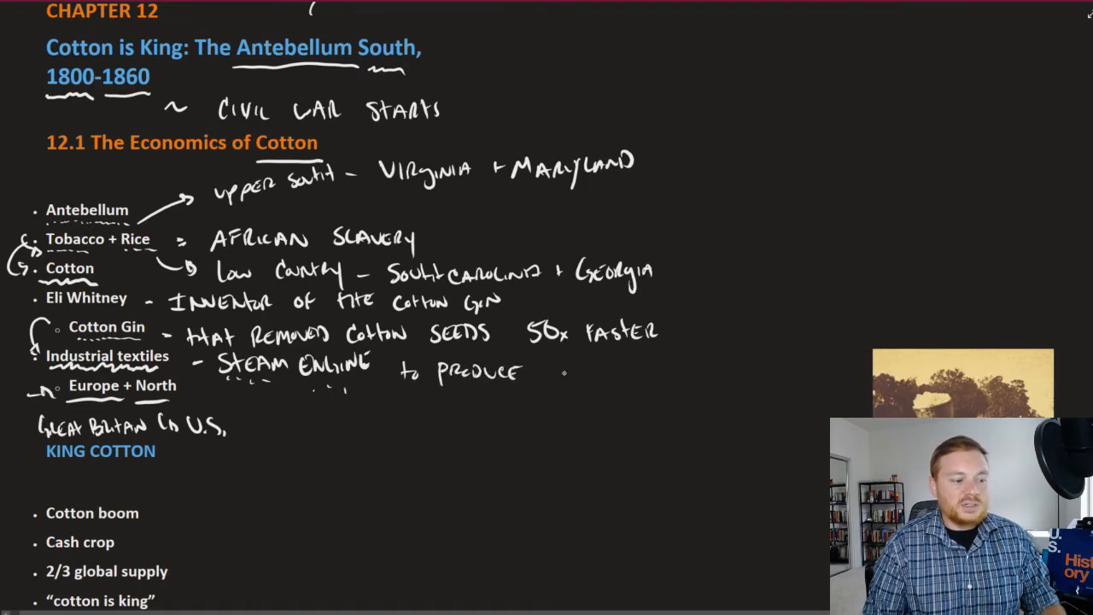
Write 'handmade = machine made' with an arrow to 'produce 50x more'.
text(HAND MADE =)
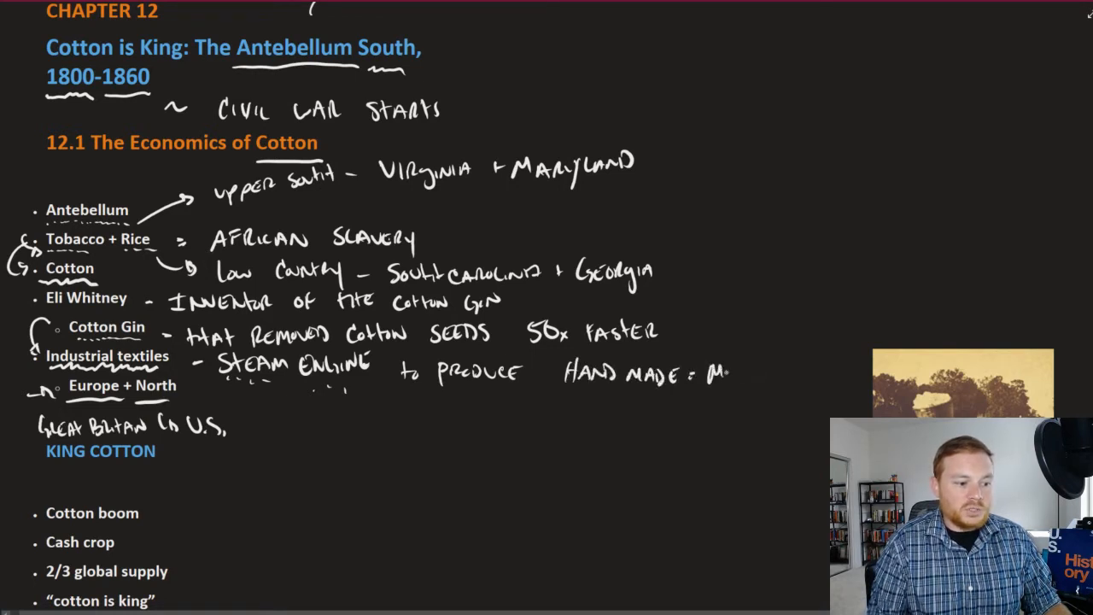
text(MACHINE)
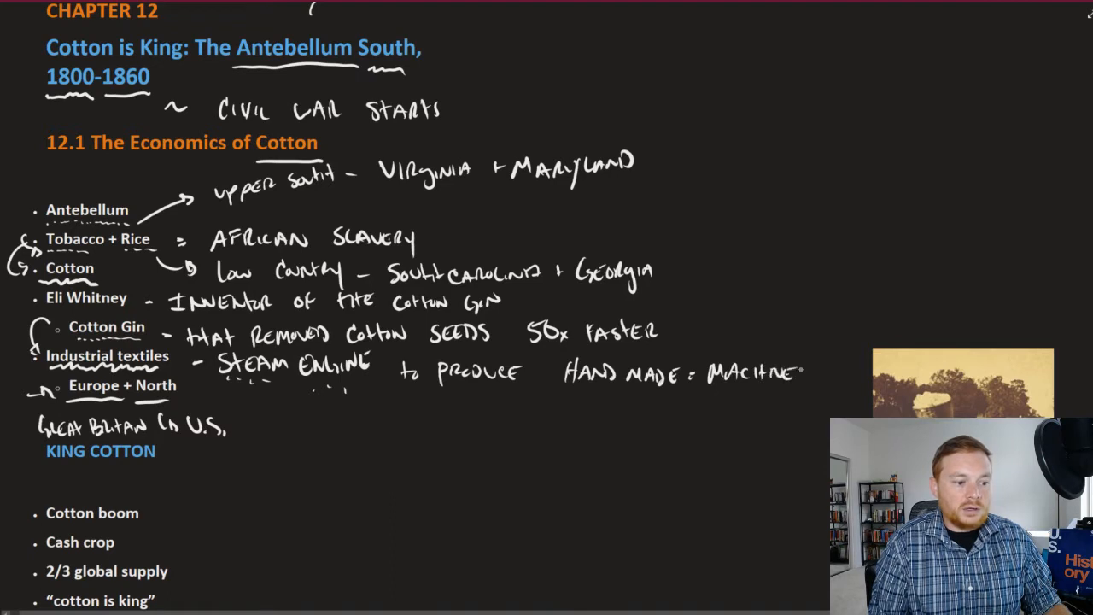
text(MADE)
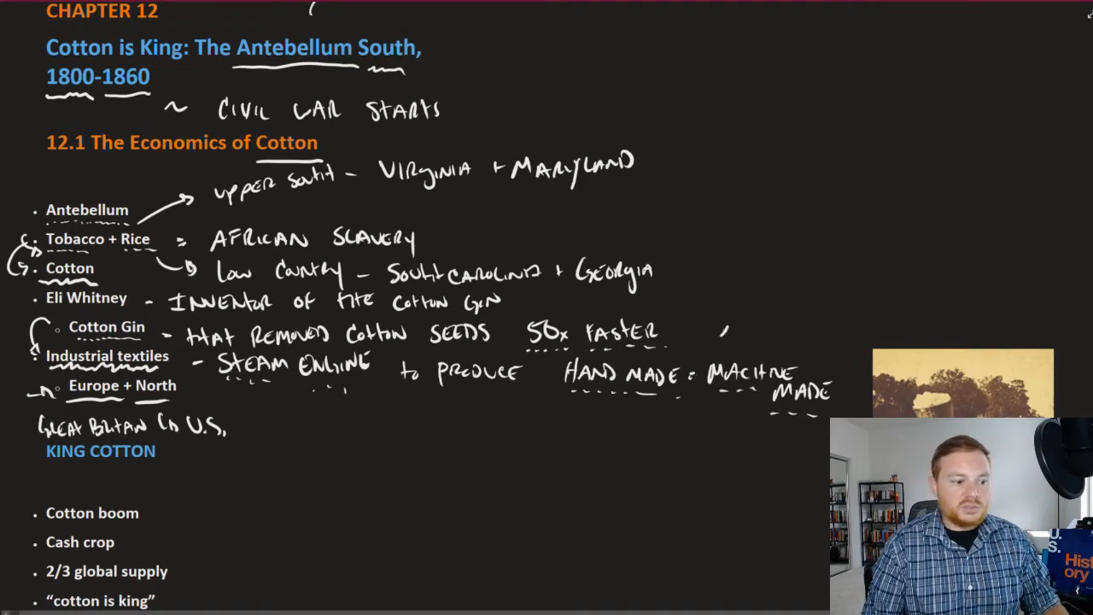
drag(722, 338, 765, 269)
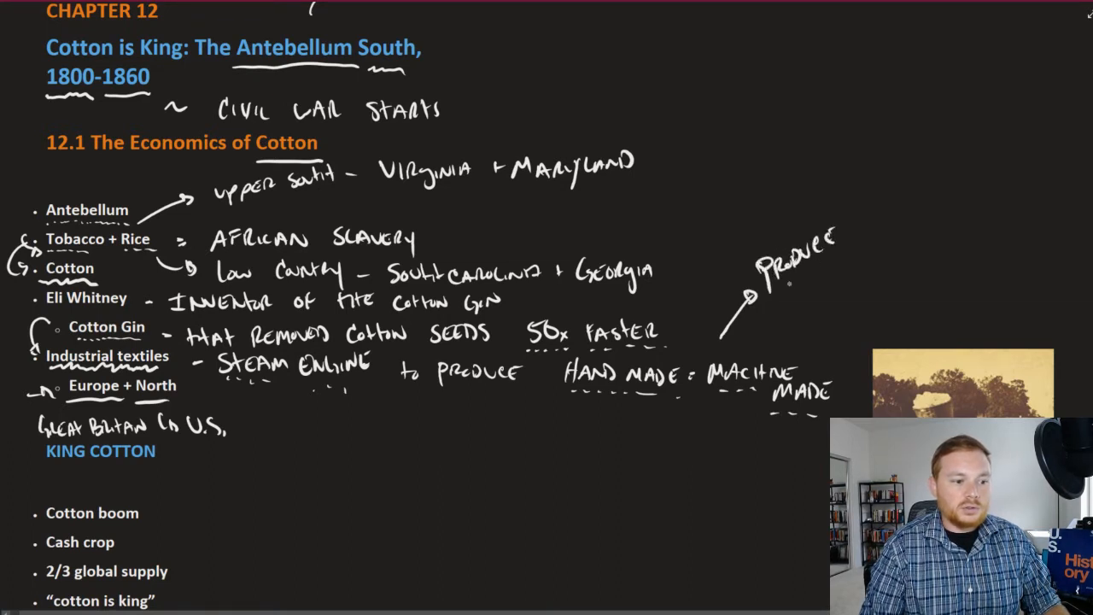
text(50 x MORE)
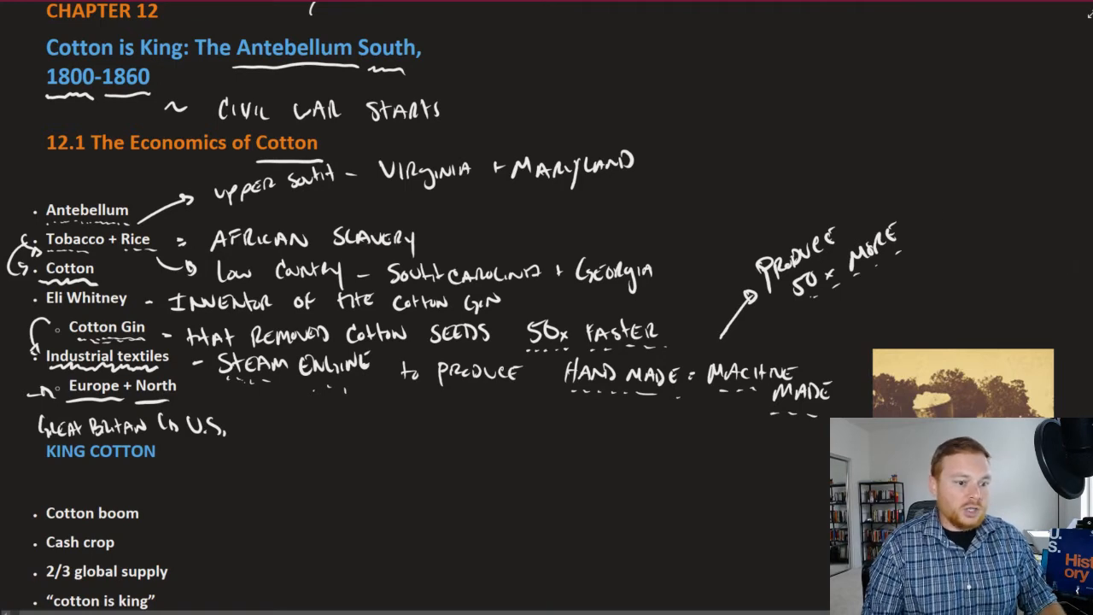
Underline King Cotton and gloss it '= dominate the Southern economy'.
scroll(down, 3)
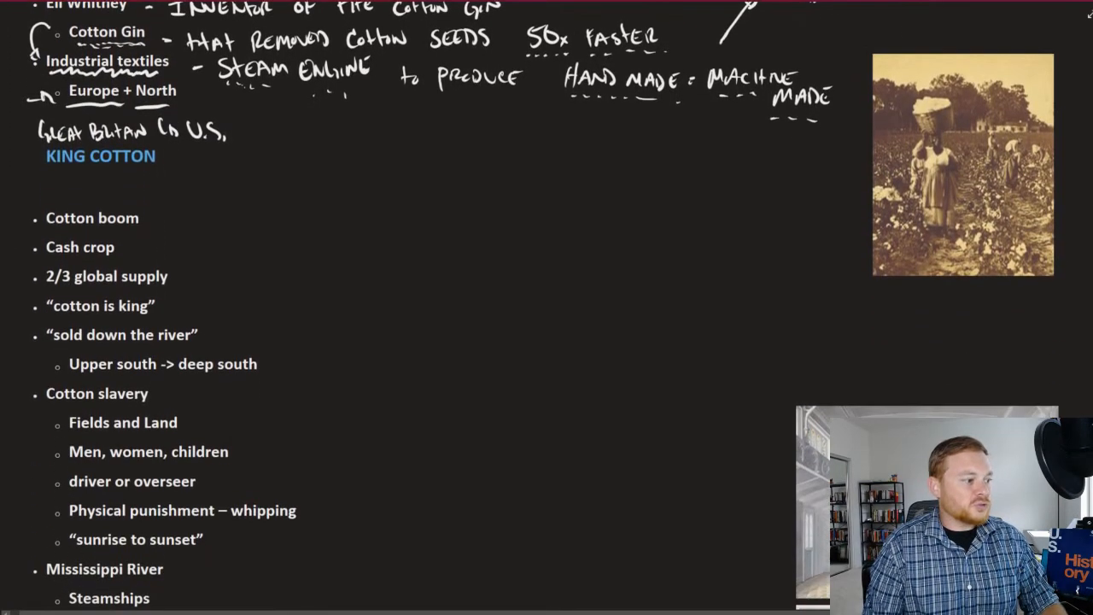
drag(43, 175, 167, 176)
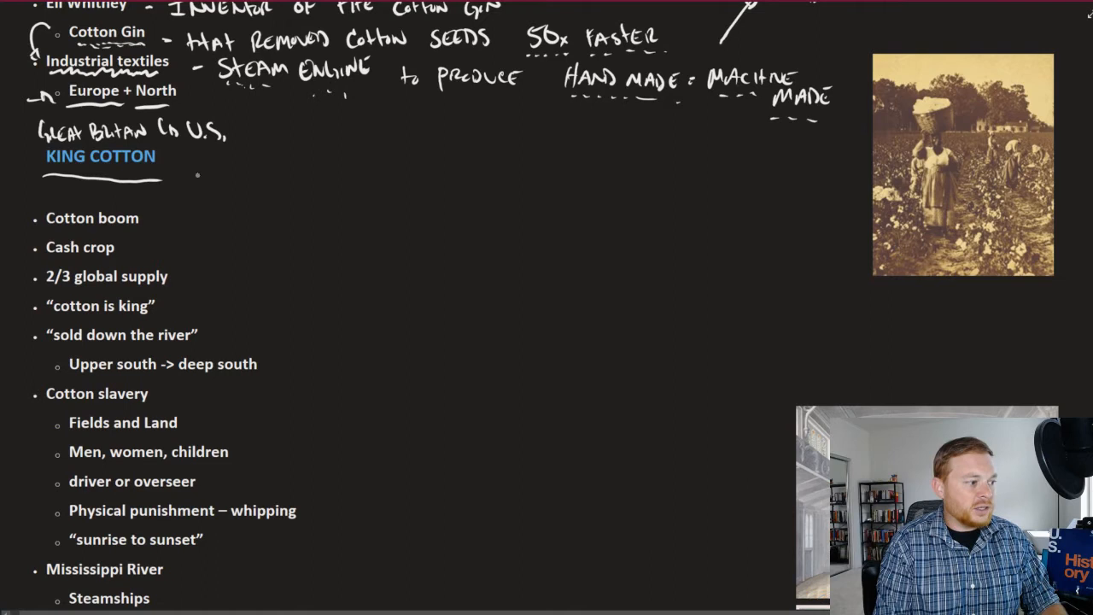
text(Do)
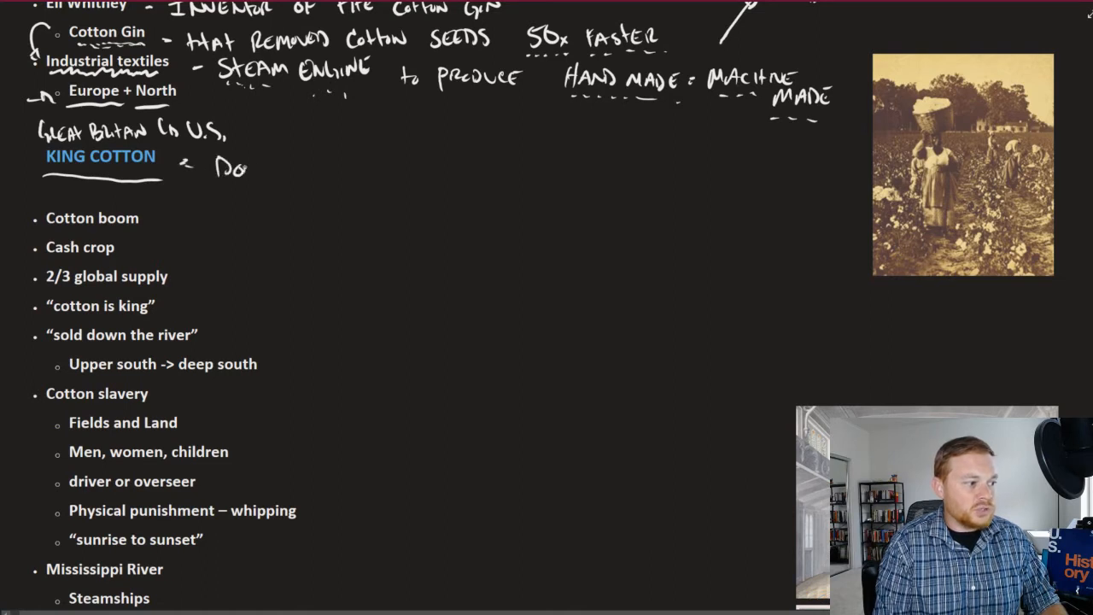
text(Dominate)
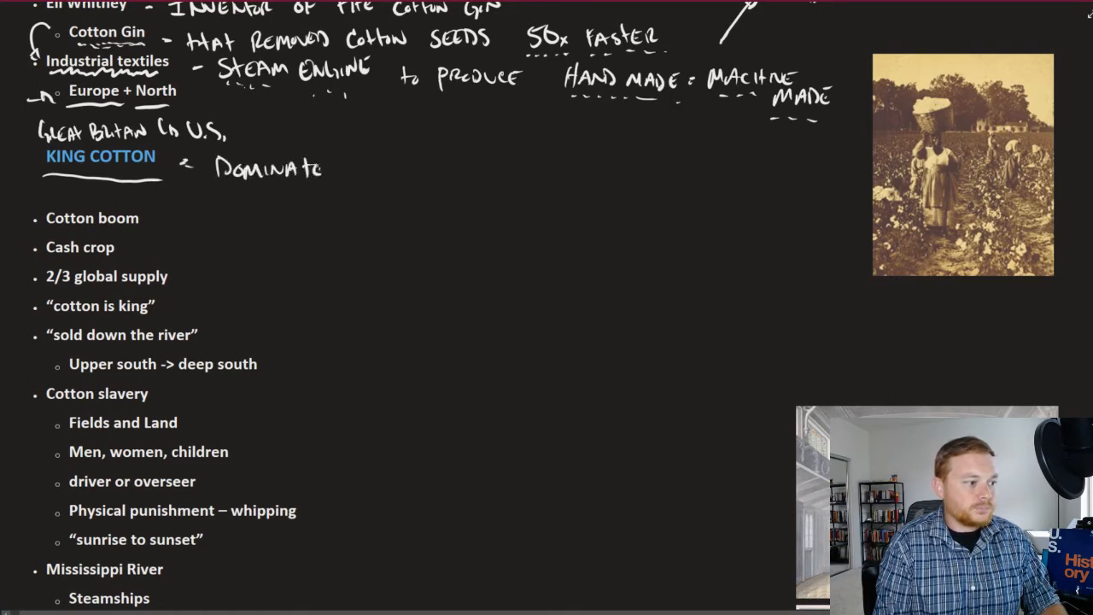
text(the Southern)
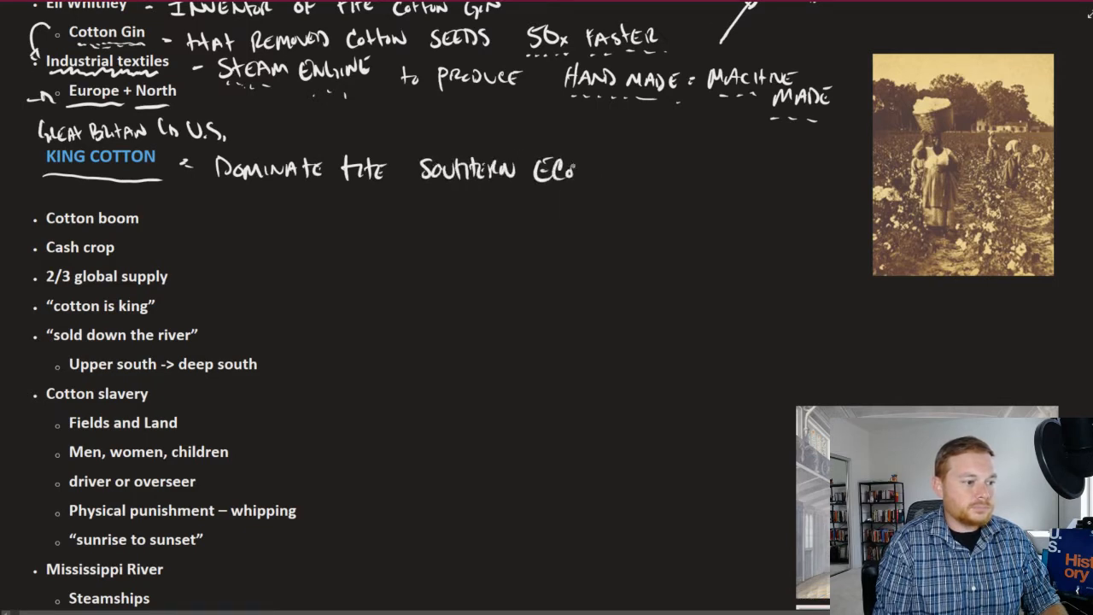
text(Economy)
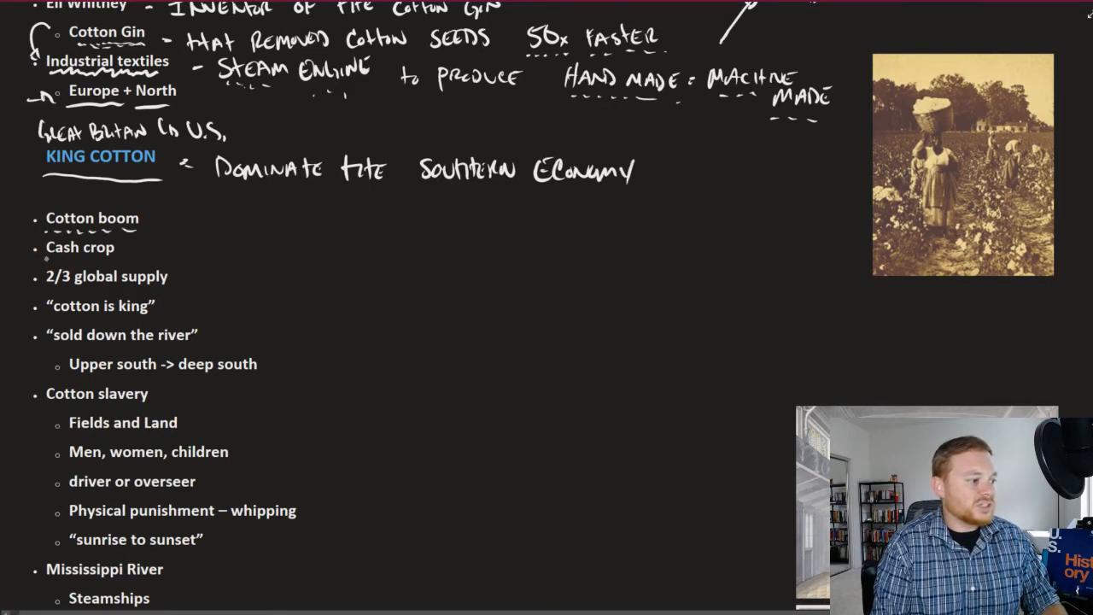
Underline Cash crop, write 'produce to sell it', and bracket the cotton bullets toward slavery.
drag(120, 247, 158, 246)
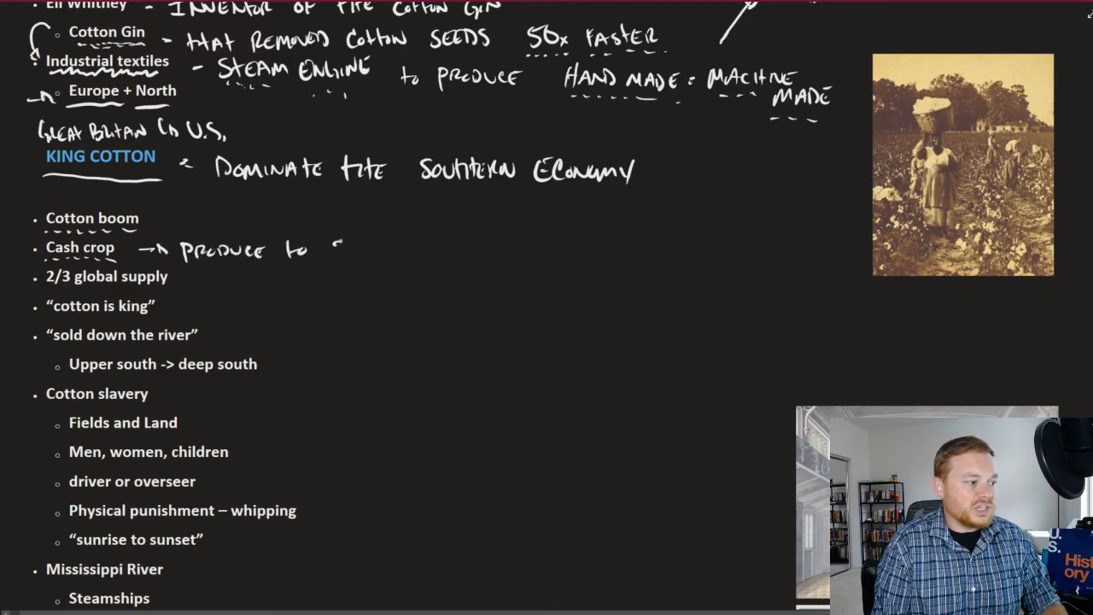
text(sell it)
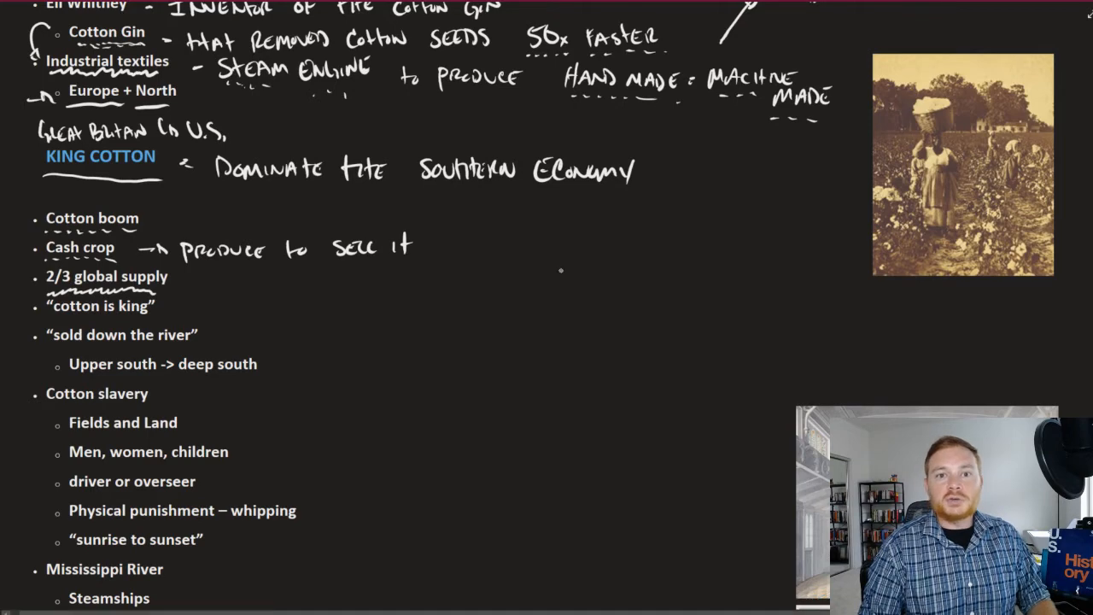
mouse_move(562, 312)
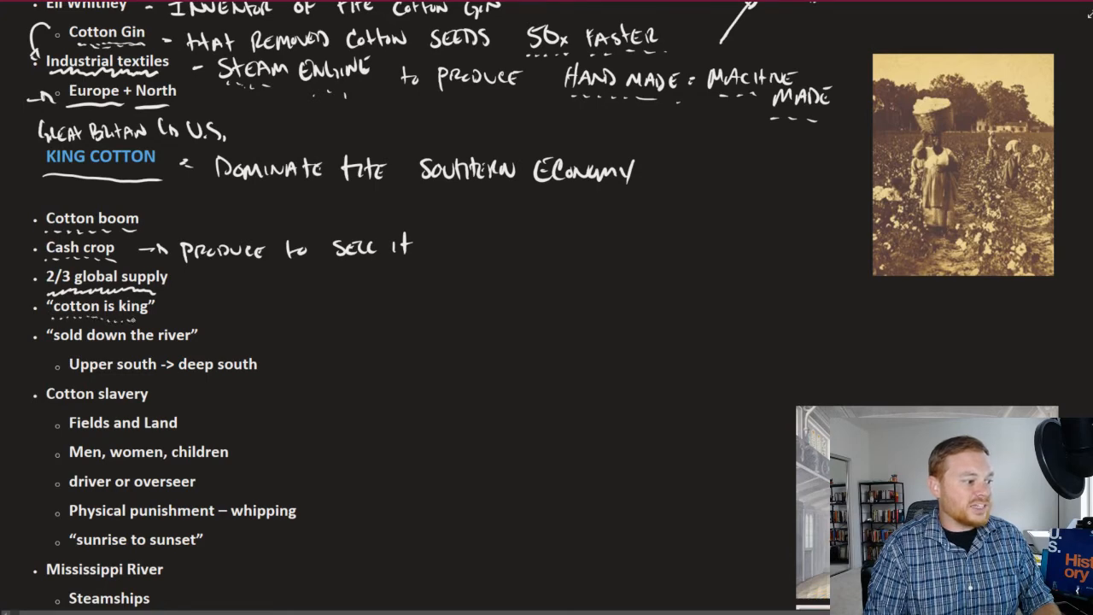
drag(465, 231, 466, 299)
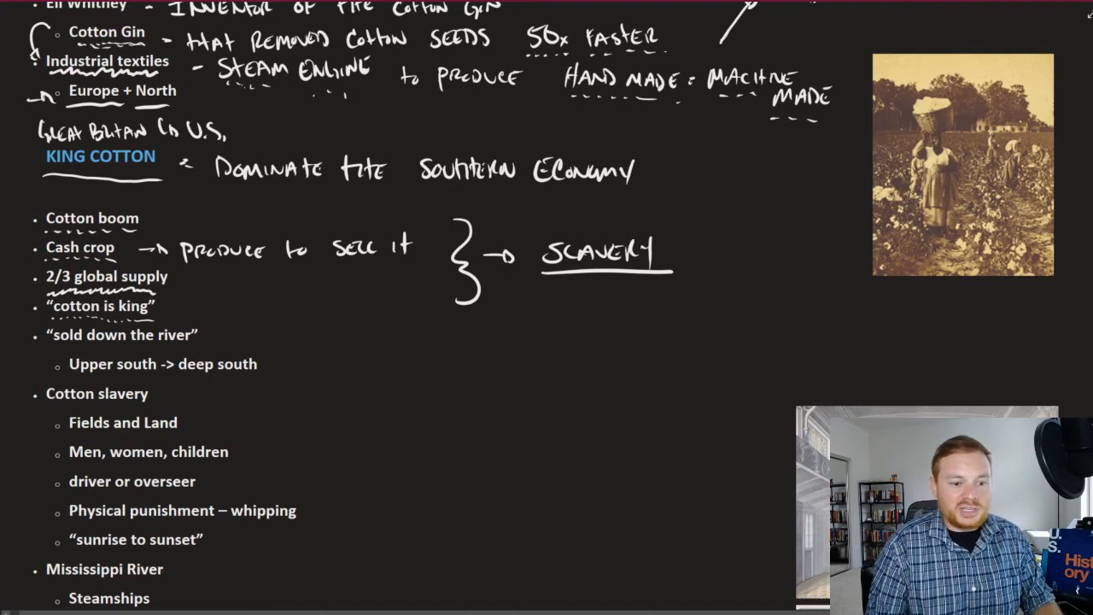
Write 'slavery shifted' by upper South → deep South, arrowing to Mississippi, Texas.
scroll(down, 3)
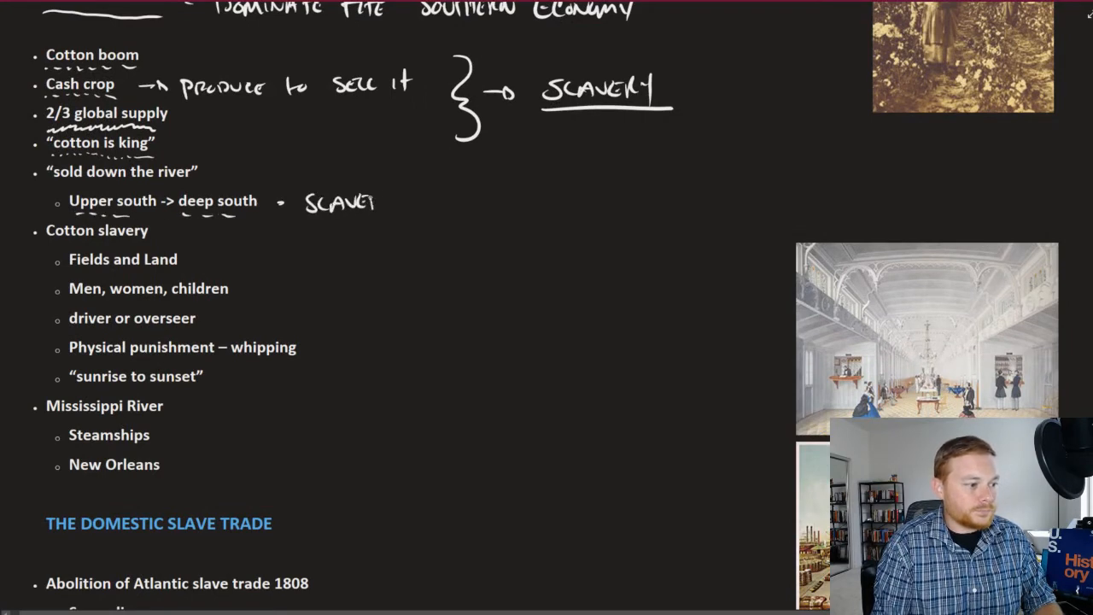
text(SH)
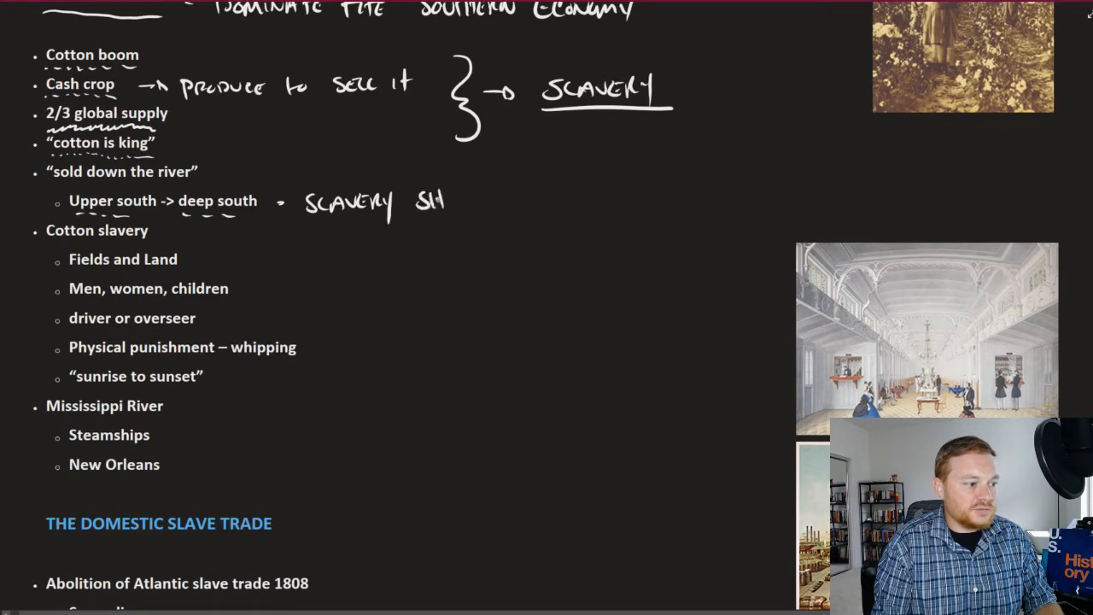
text(SHifter)
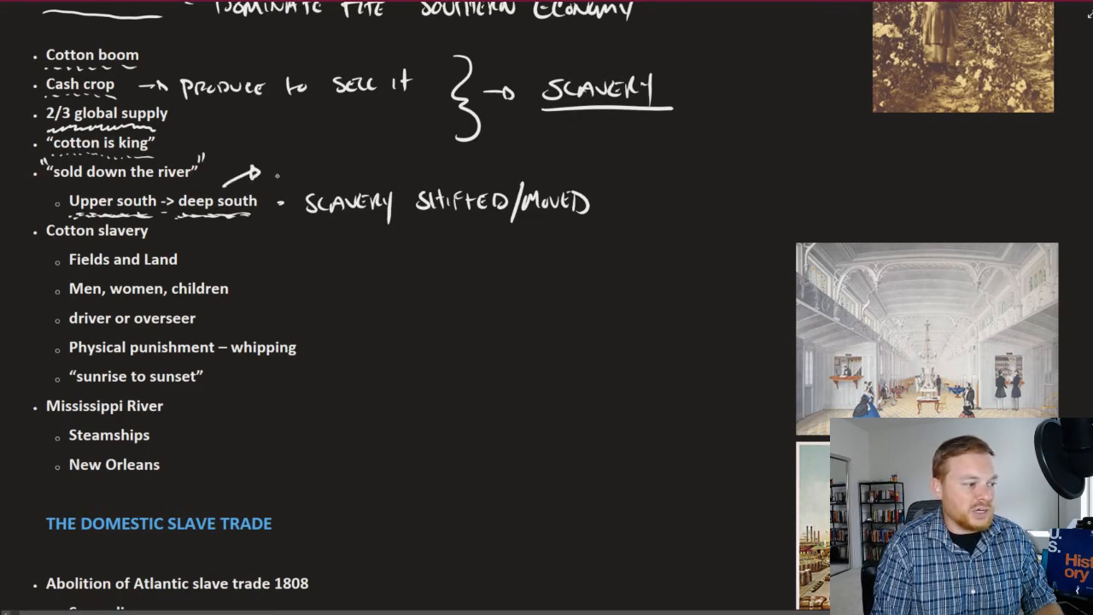
text(Miss)
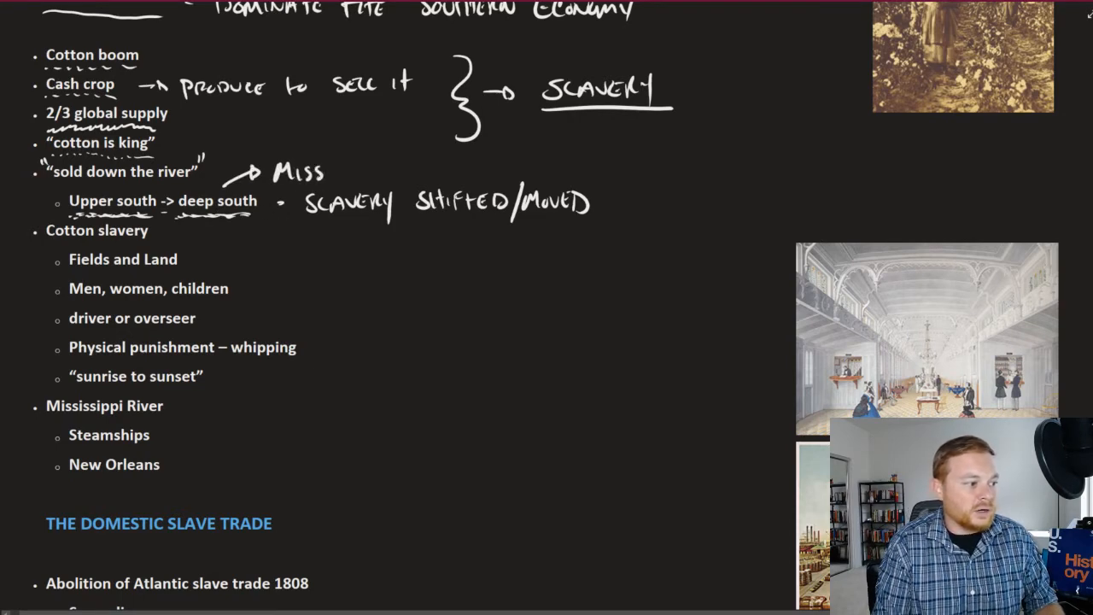
text(Mississippi)
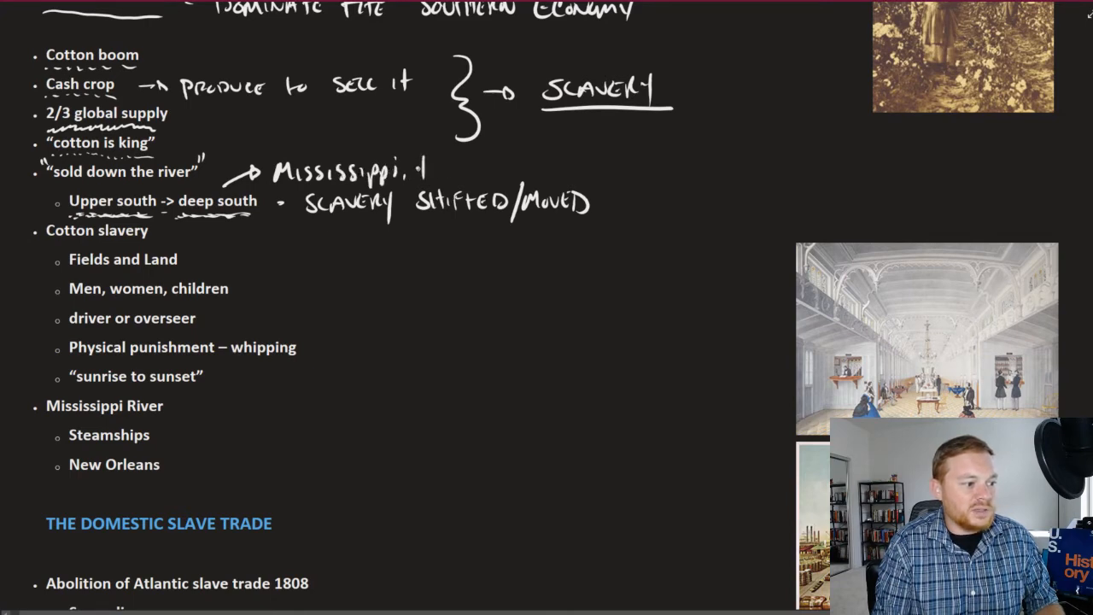
text(texas, ARKANSAS)
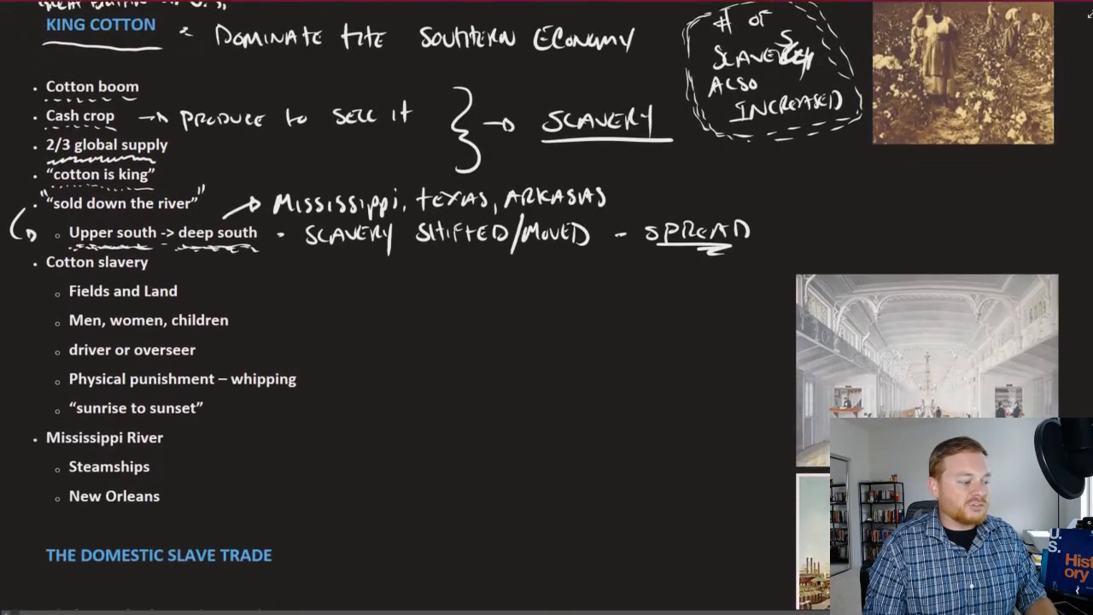
Handwrite 'all slaves worked in the fields' and 'oversee' beside the cotton slavery bullets.
scroll(down, 3)
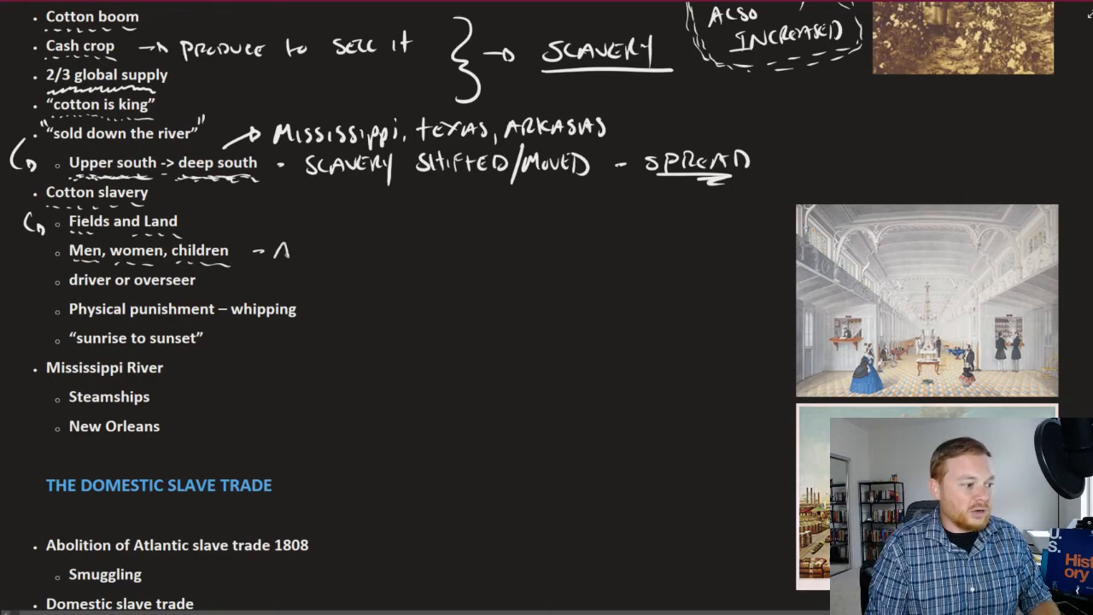
text(ALL SLAVES WO)
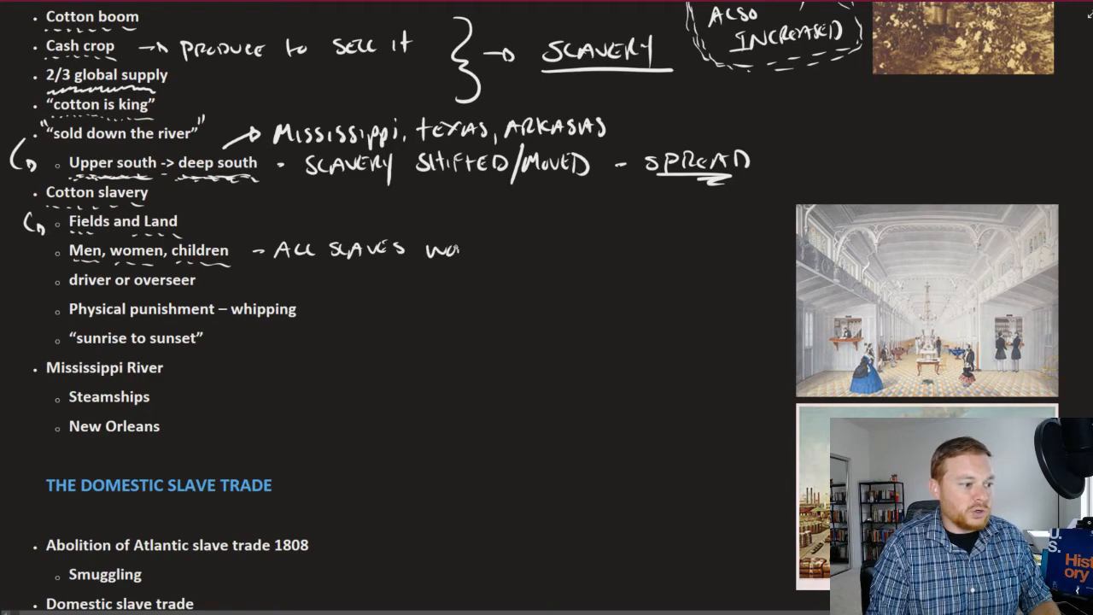
text(worked I)
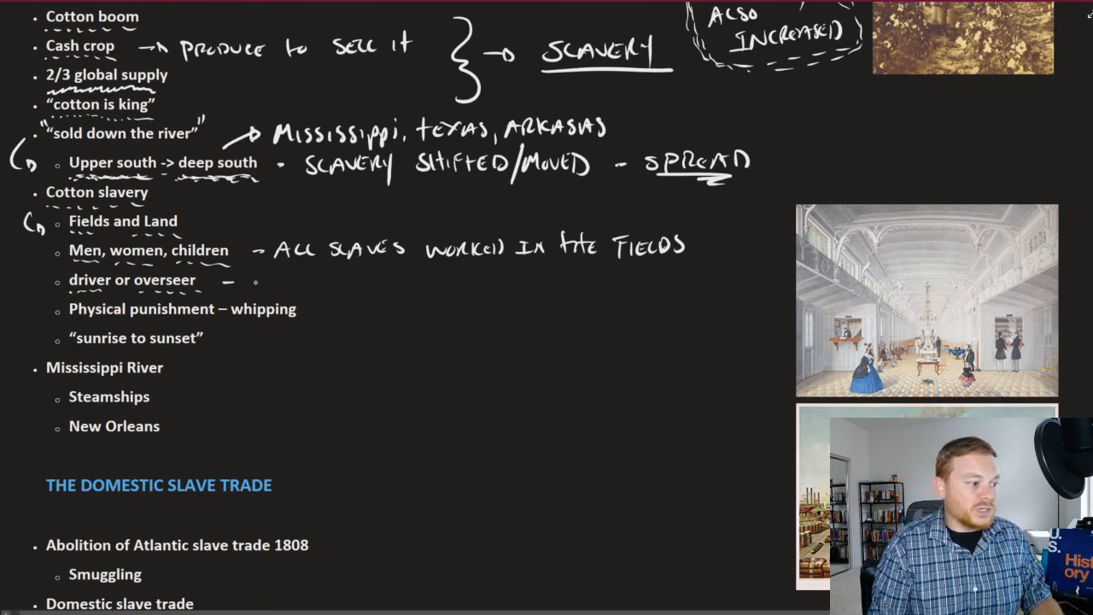
text(OVER SEE)
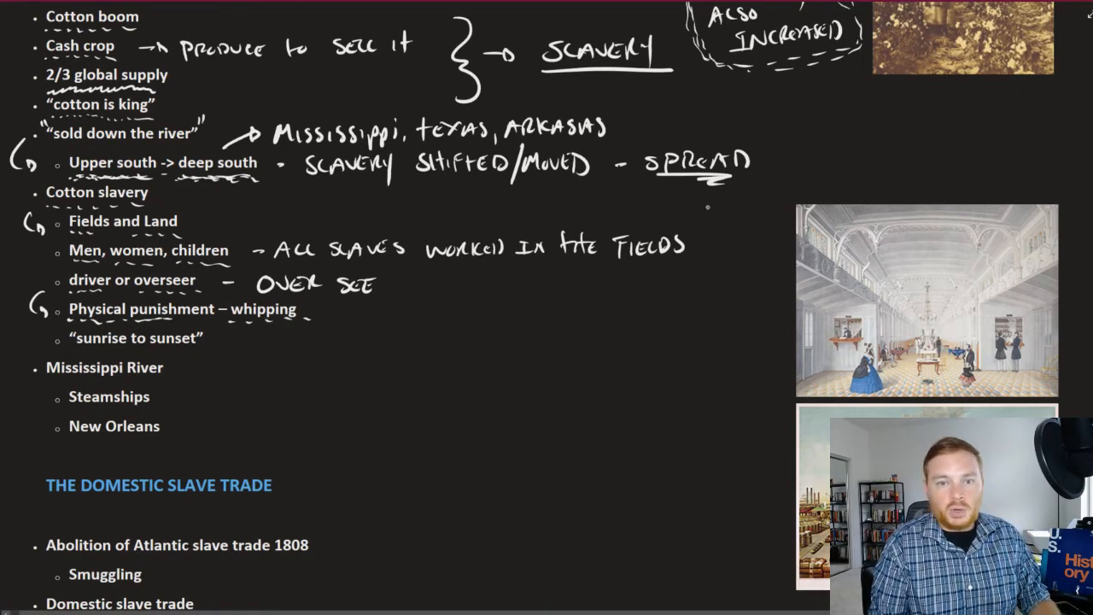
Arrow 'sunrise to sunset' and write 'turning wilderness → plantation, clearing land'.
drag(17, 338, 56, 339)
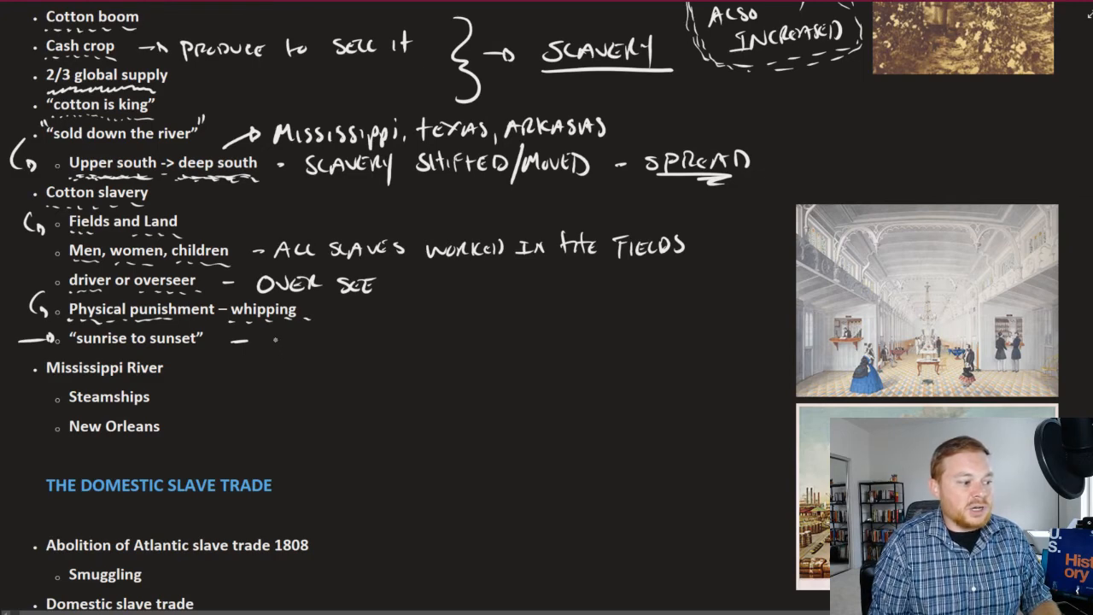
text(Th)
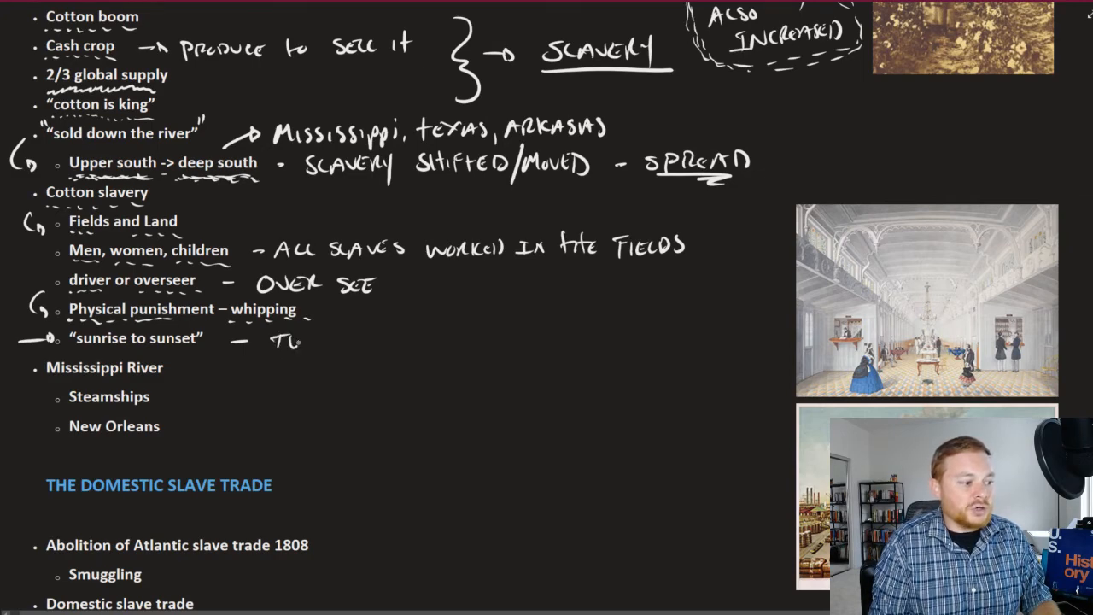
text(TURNING WILDERNESS -> PLANTATION)
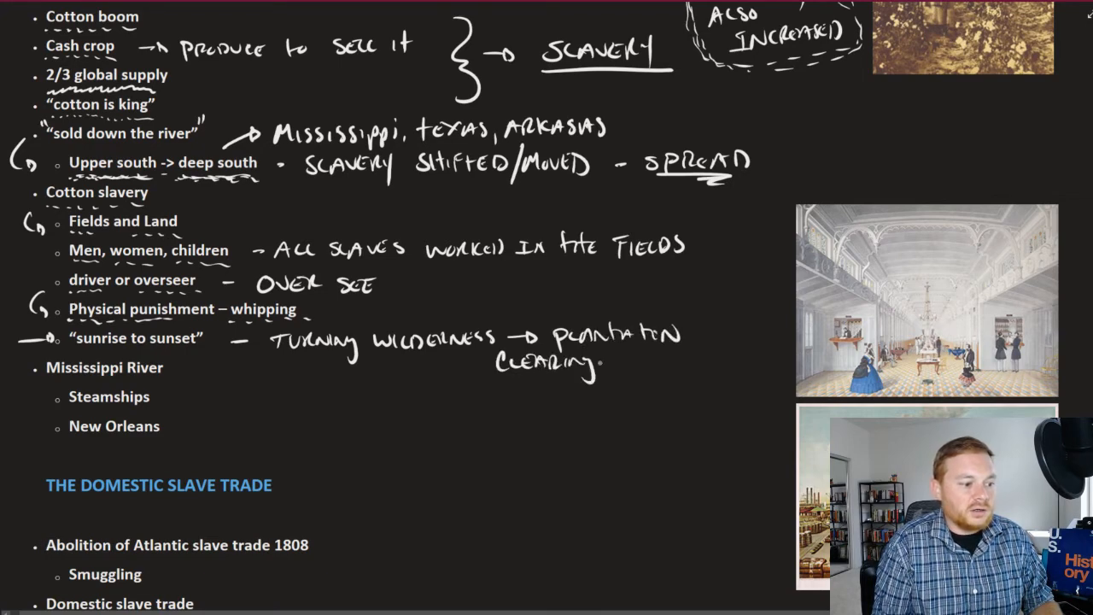
text(LAND)
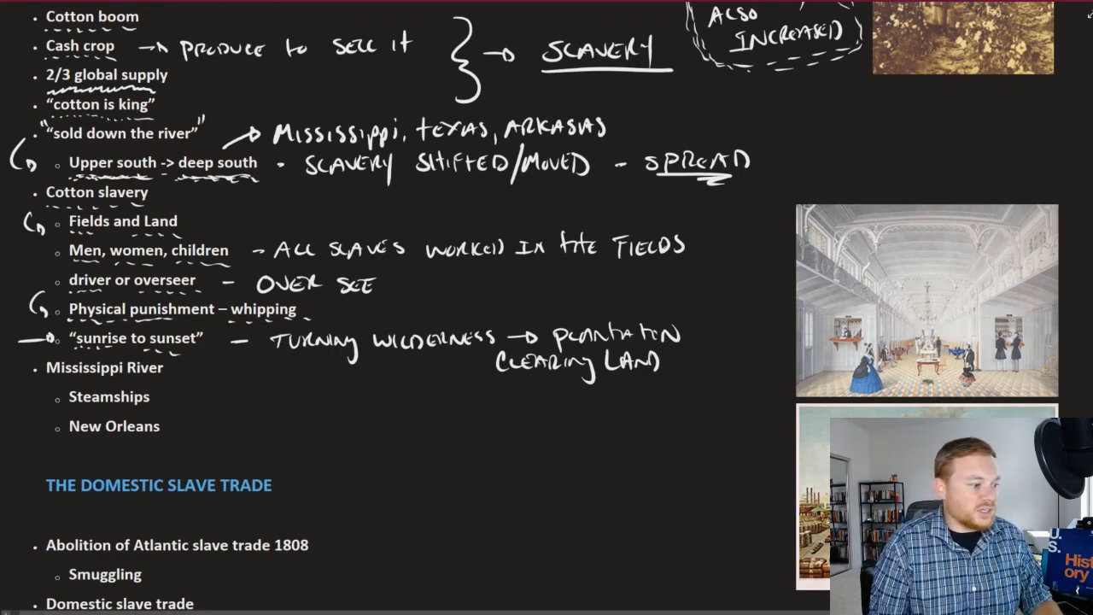
scroll(down, 3)
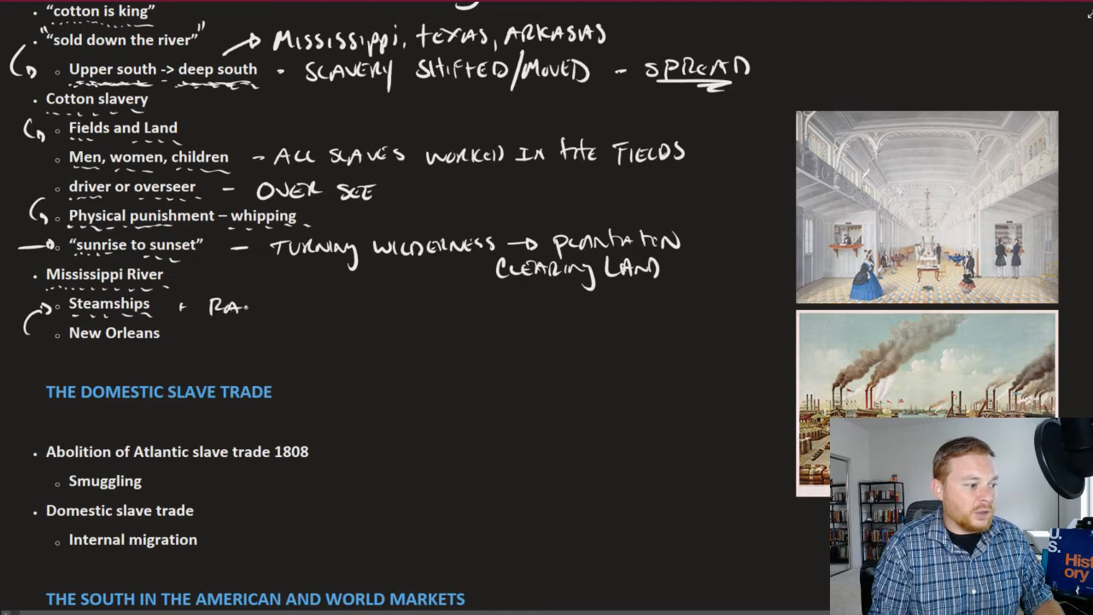
Write '+ Railroad = 50x easier to transport' beside Steamships, underlining '50x easier'.
text(RAILROAD = 50x EASIER TO)
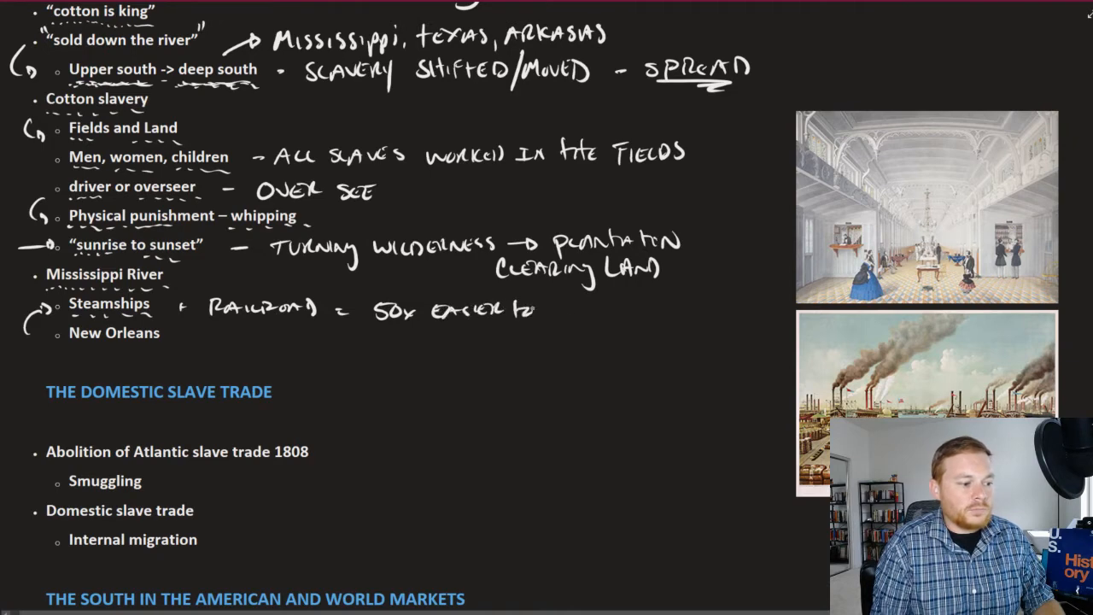
text(transport)
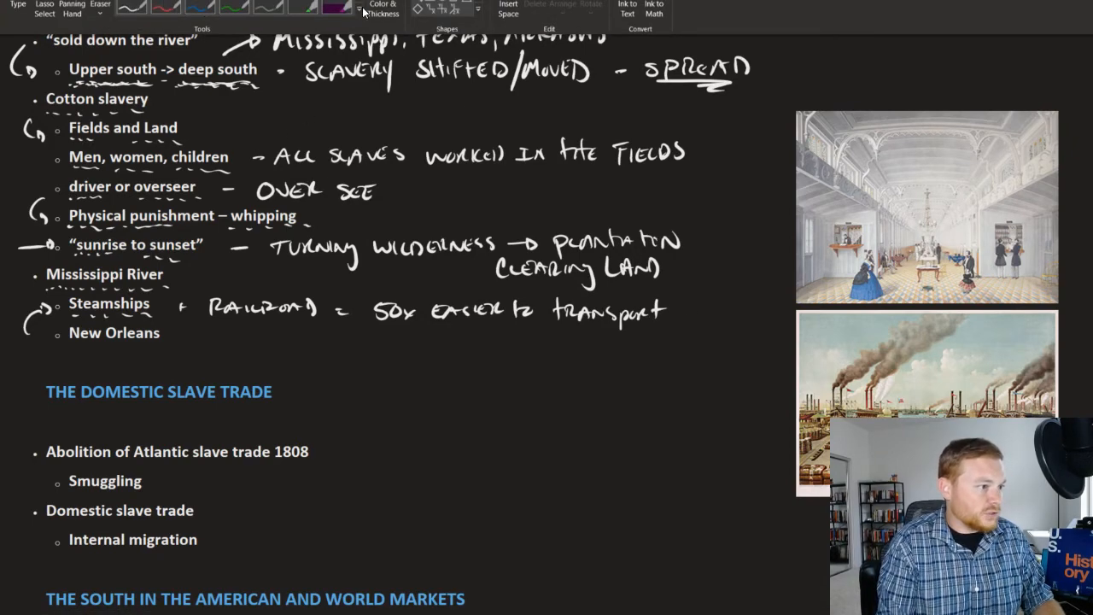
scroll(down, 3)
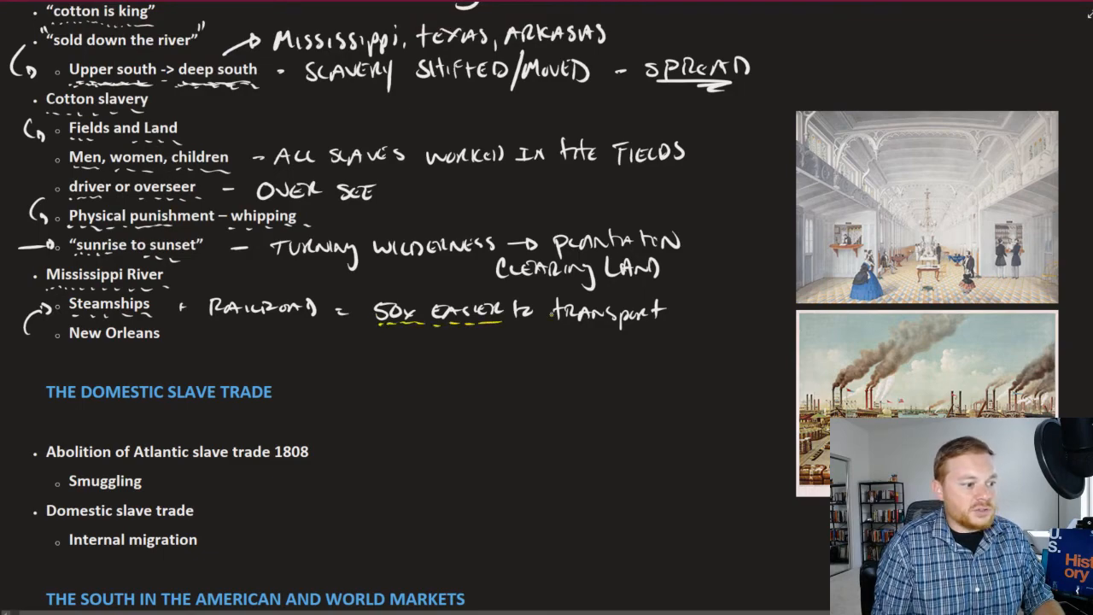
Scroll down to the Mississippi River bullet to start a handwritten note.
scroll(down, 3)
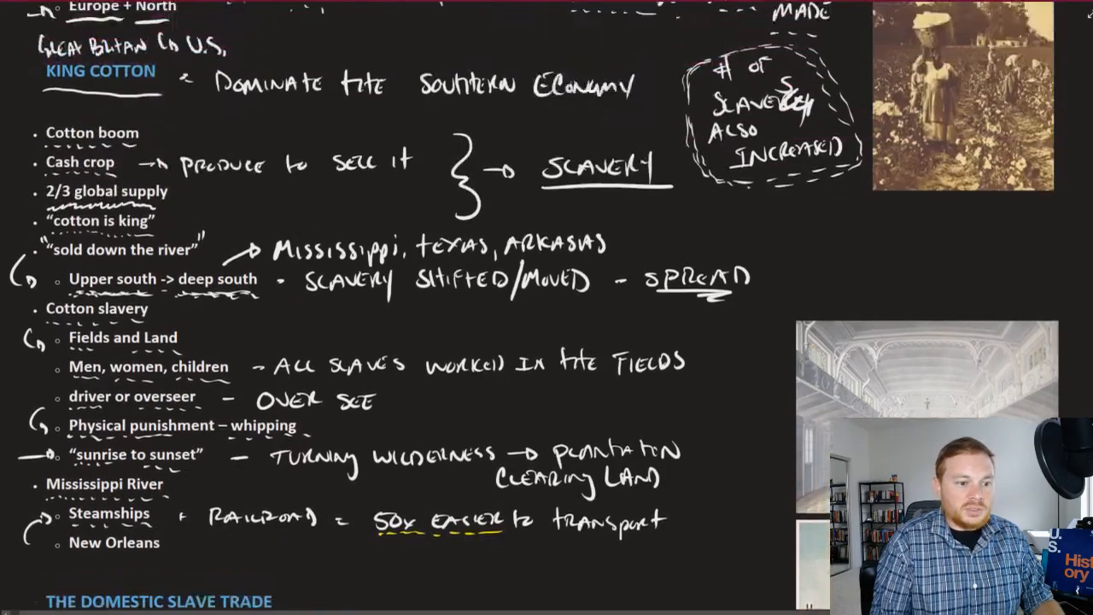
scroll(down, 3)
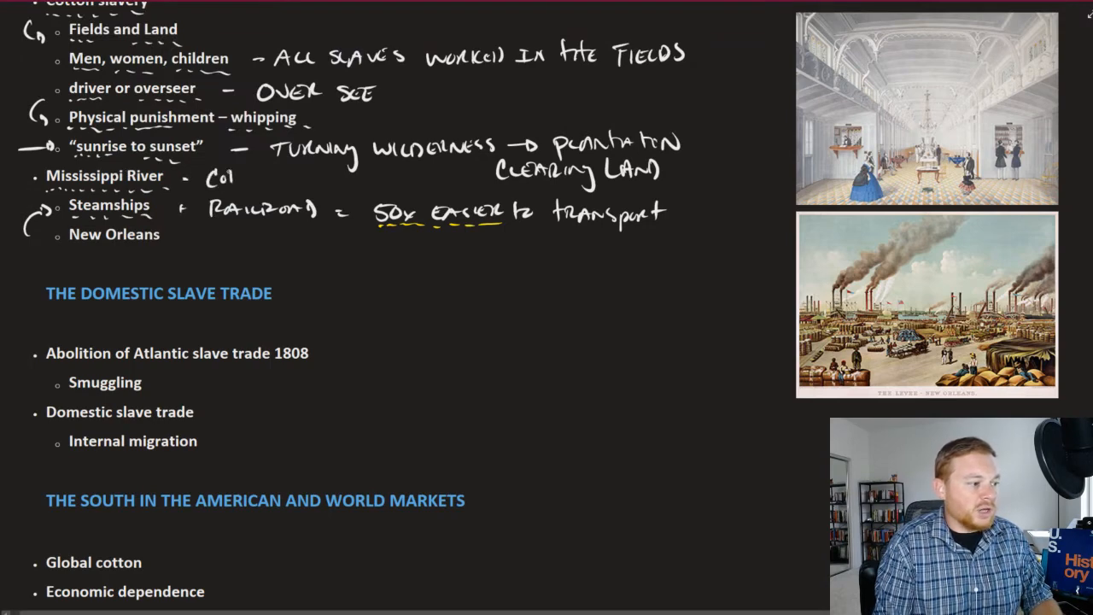
Handwrite 'Cotton was exported', sketch the river to New Orleans, and note 'Major commercial city'.
text(Cotton wa)
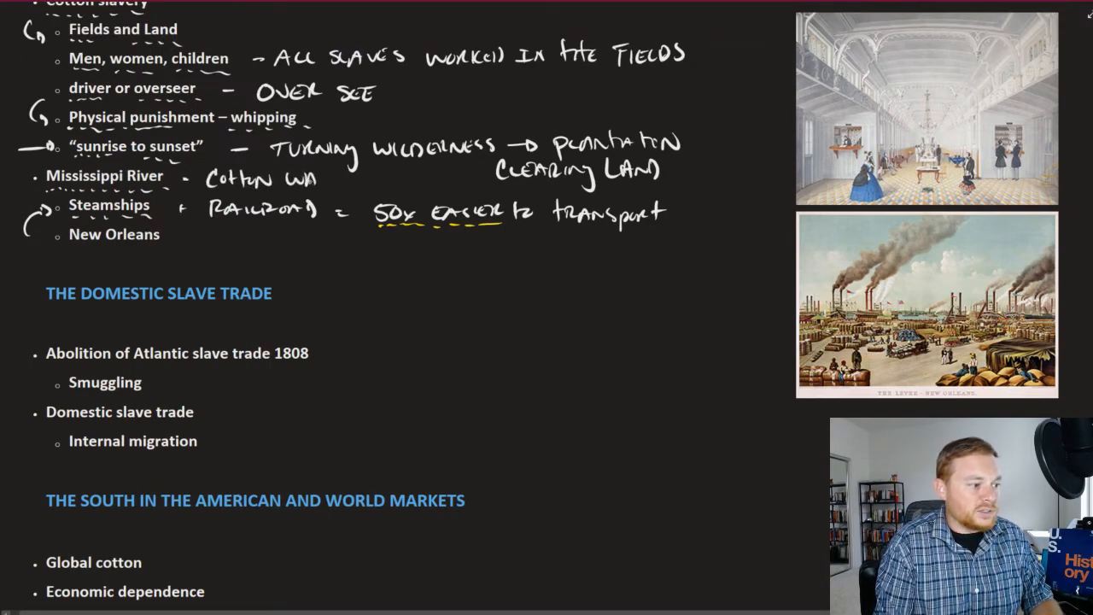
text(Expo)
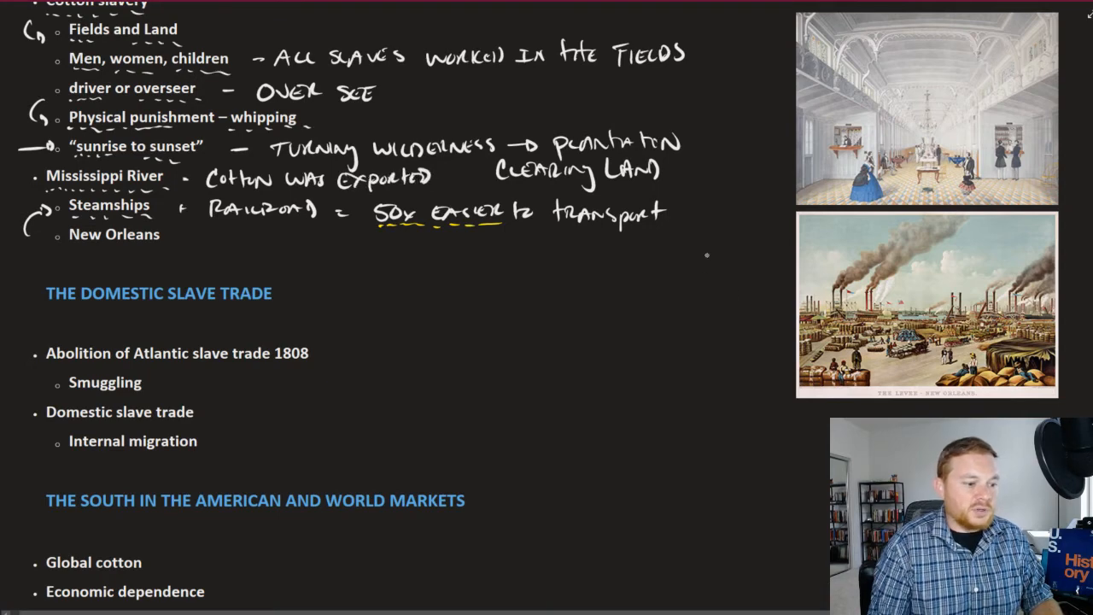
drag(713, 239, 722, 380)
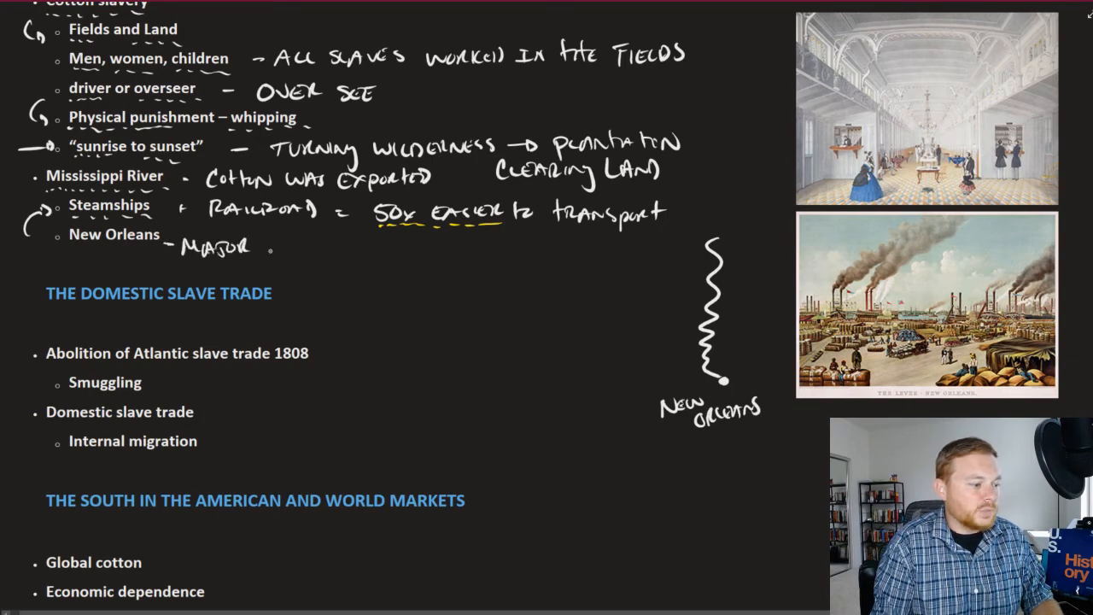
text(Commer)
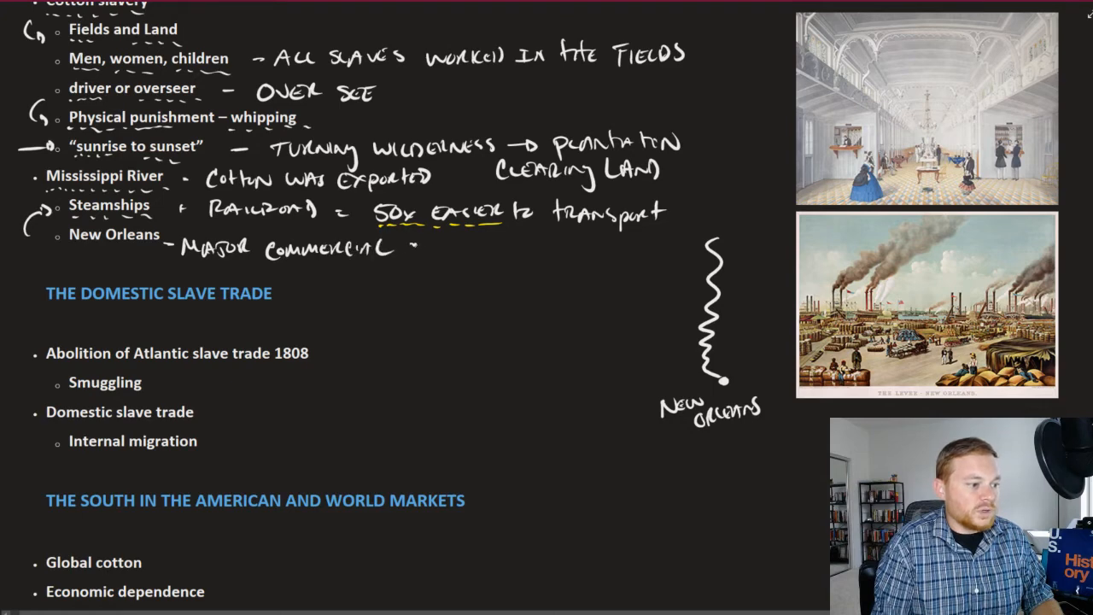
text(CITY)
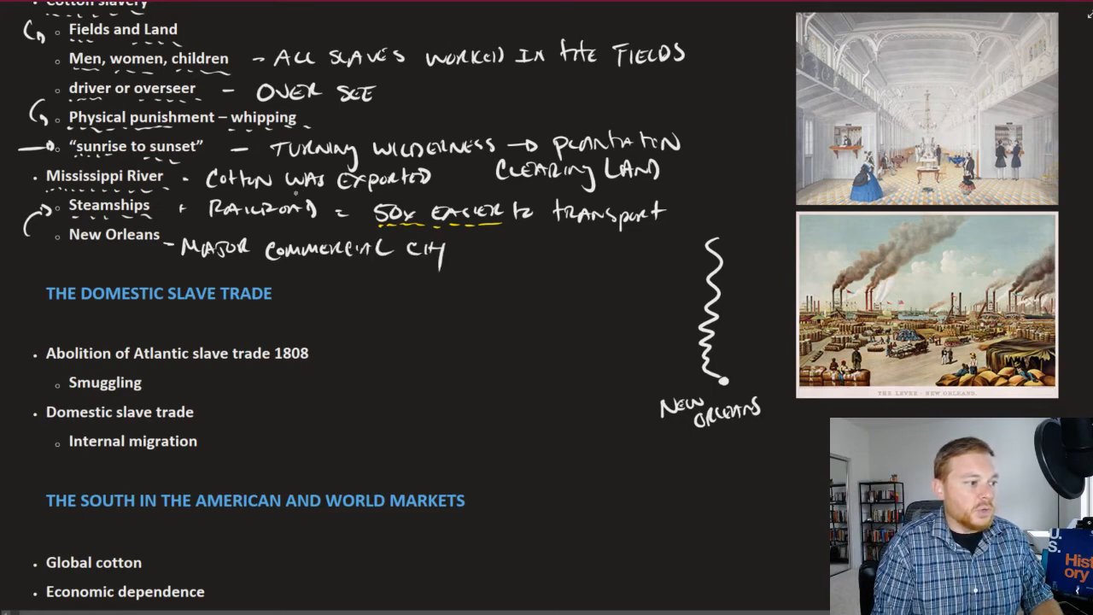
mouse_move(784, 287)
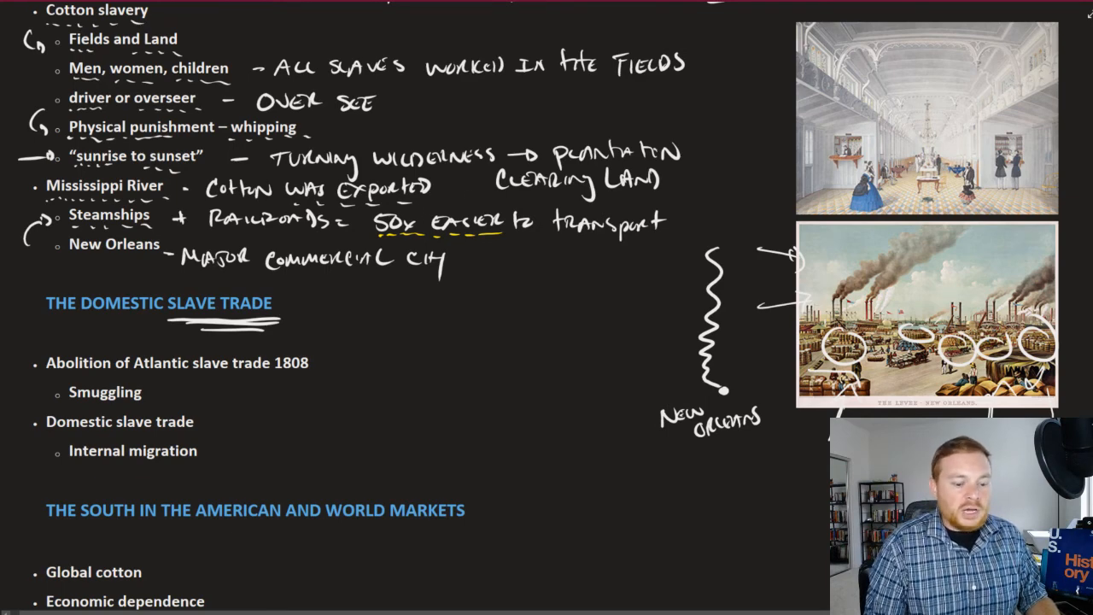
Underline 'Atlantic slave trade 1808' and begin the handwritten note 'Made illegal'.
scroll(down, 3)
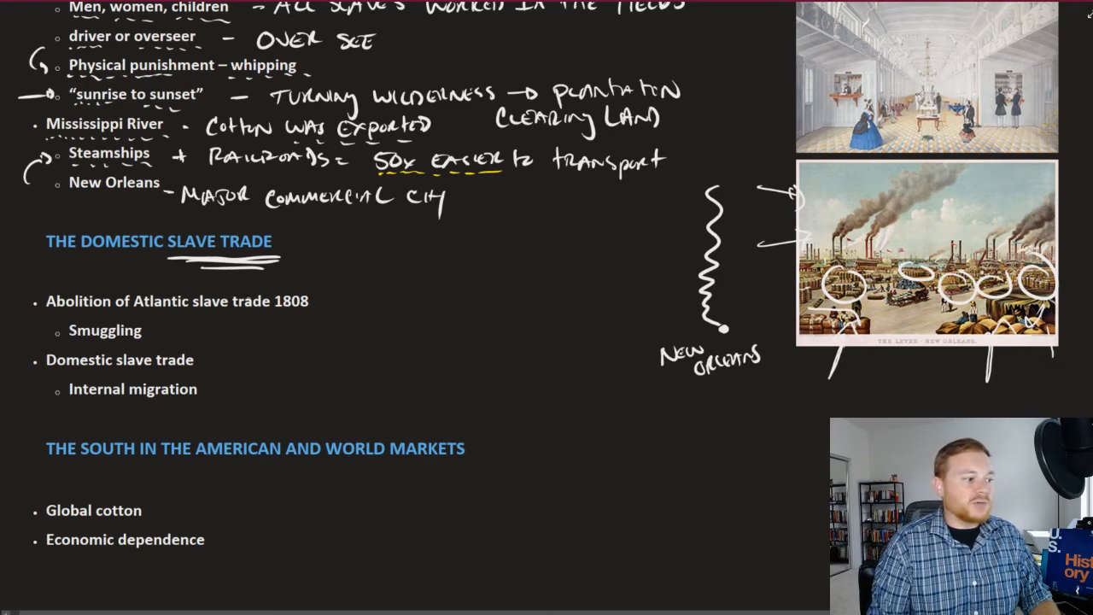
drag(141, 311, 307, 314)
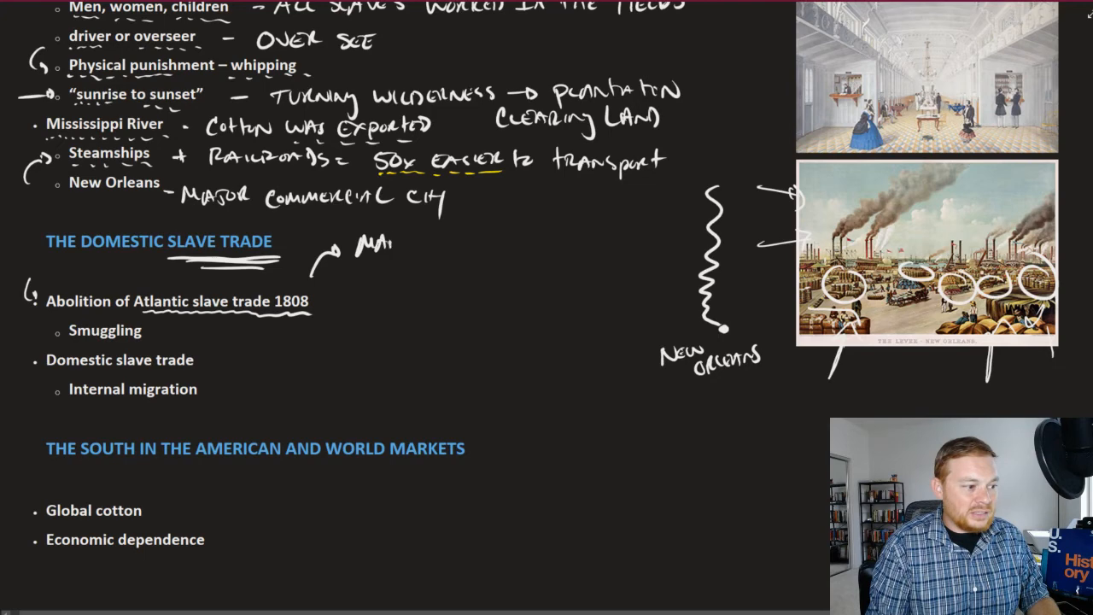
text(MADE ILLE)
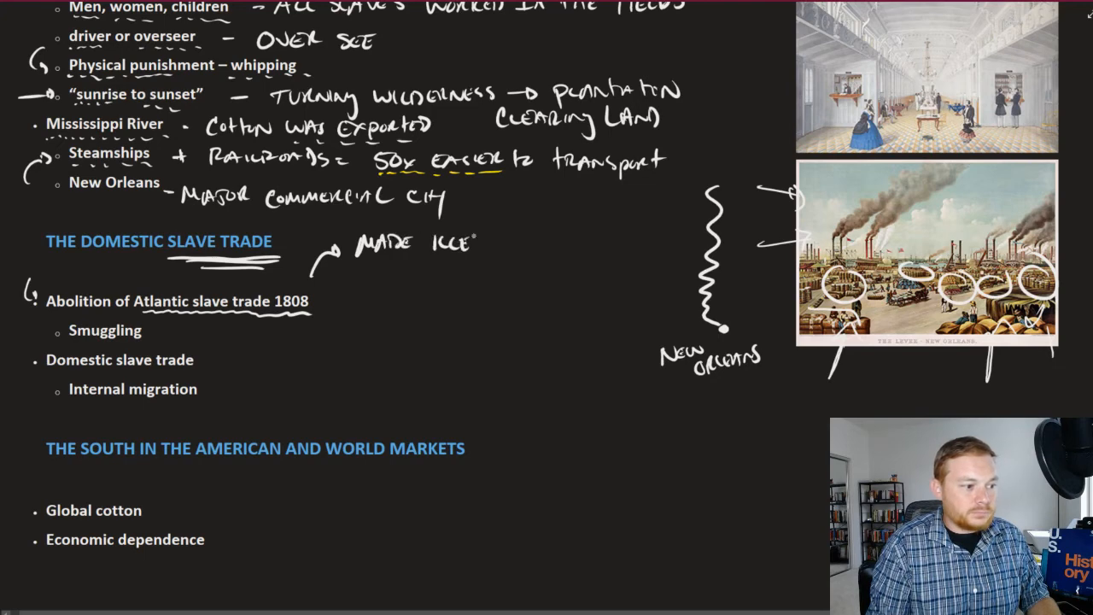